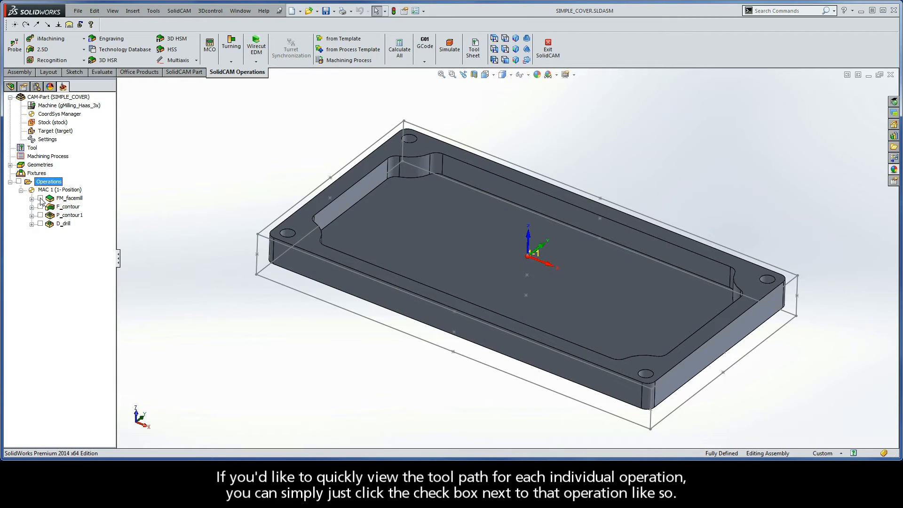
# Preview each of the four operations' tool paths in turn, then hide the drilling path again.
pyautogui.click(40, 198)
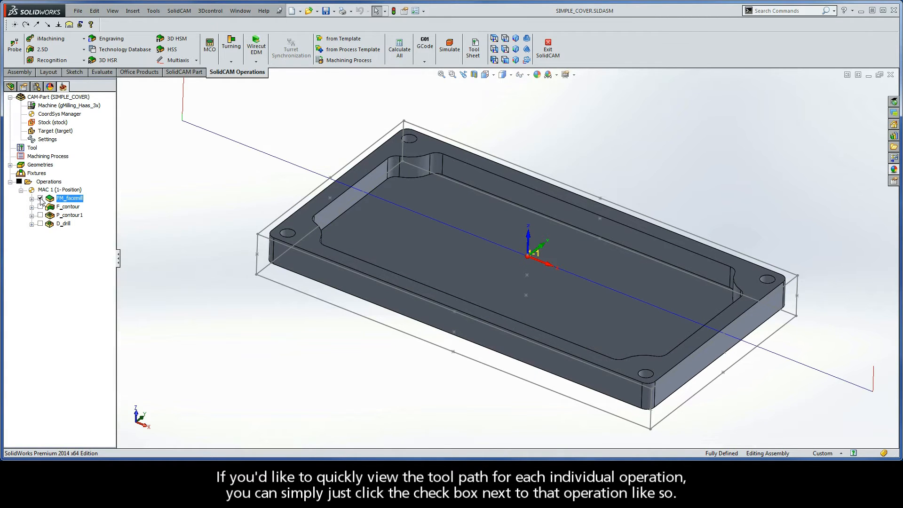
pyautogui.click(40, 206)
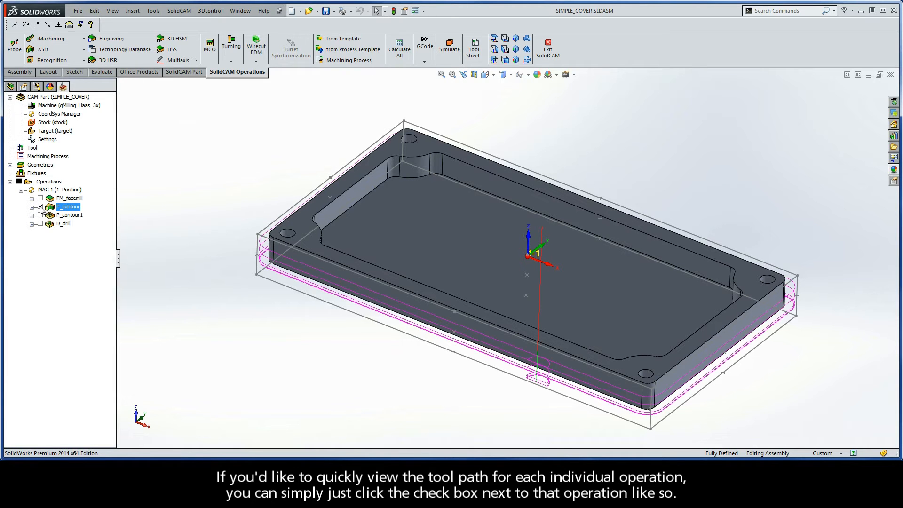
pyautogui.click(39, 214)
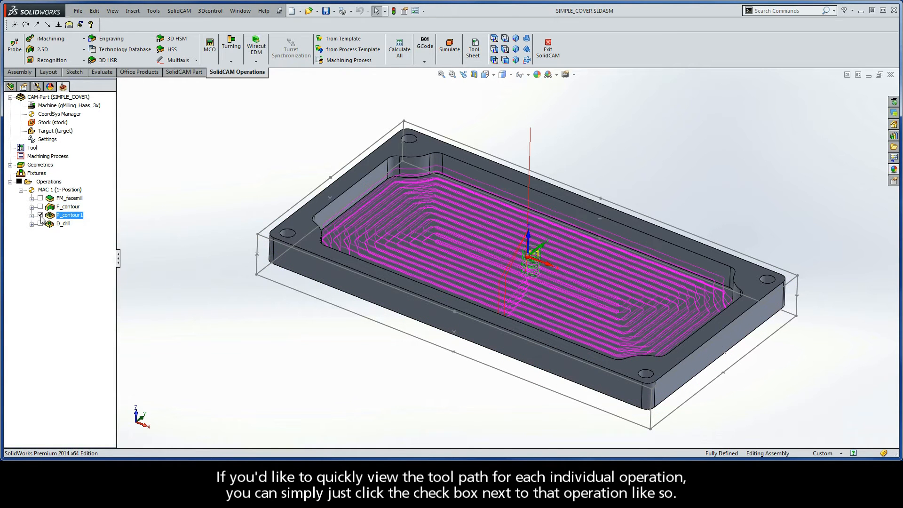
pyautogui.click(40, 224)
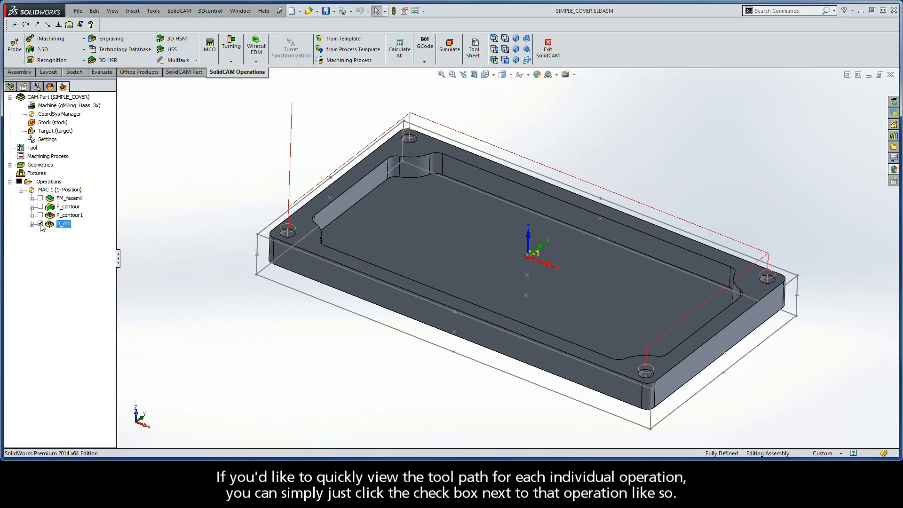
pyautogui.click(40, 224)
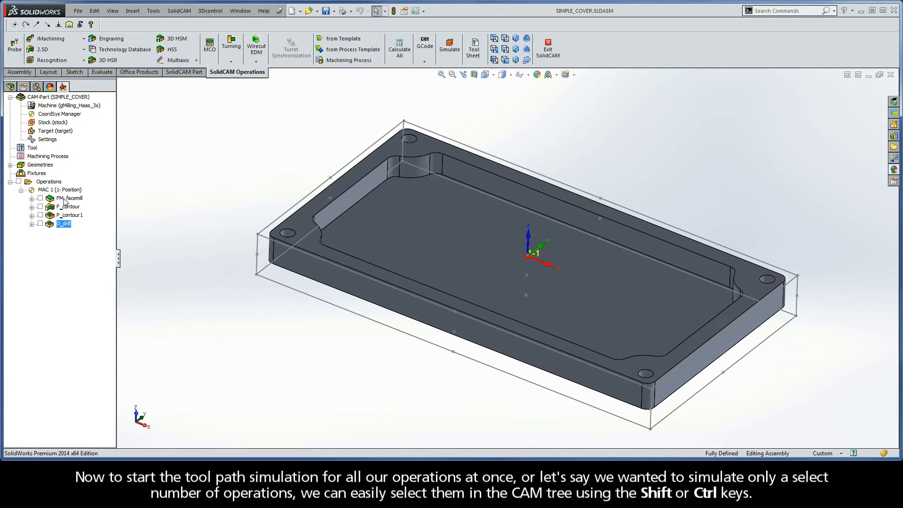
# Select all four operations, then narrow the selection to only F_contour and P_contour1.
pyautogui.click(69, 198)
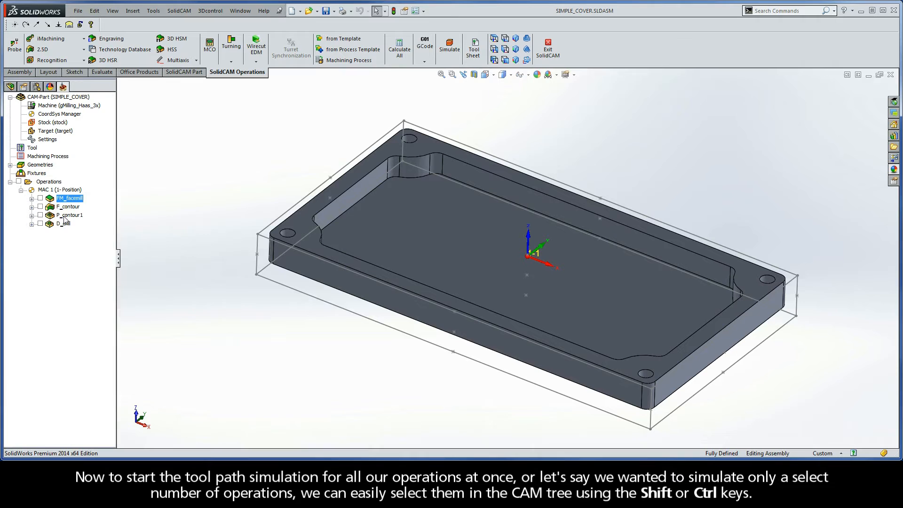
pyautogui.click(62, 224)
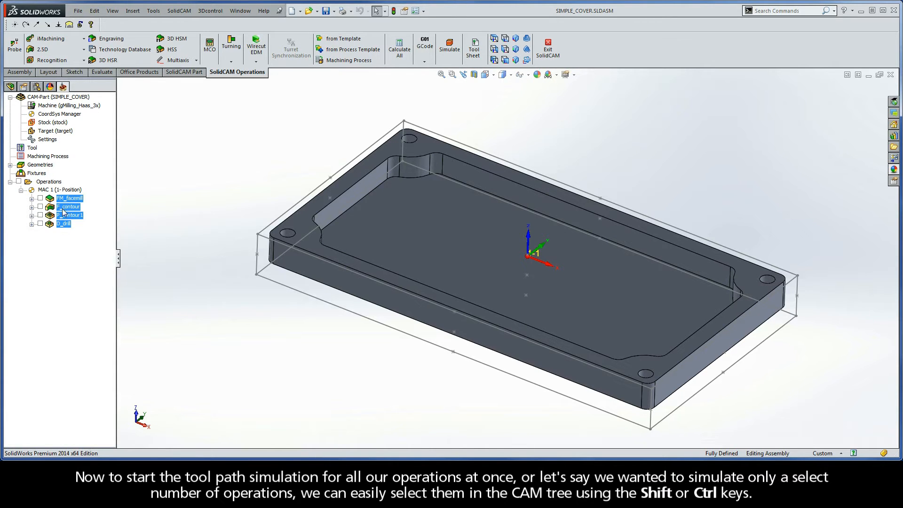
pyautogui.click(69, 215)
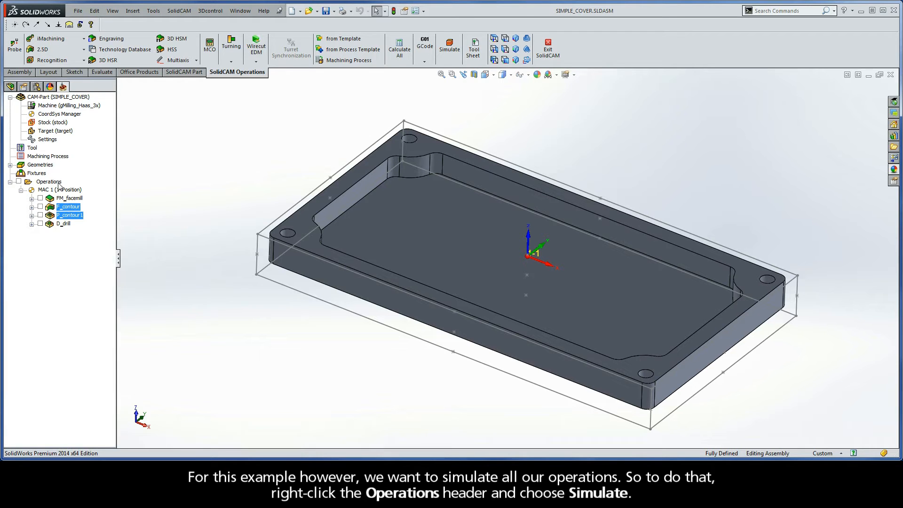
# Launch Simulate from the Operations header's context menu for all operations.
pyautogui.rightClick(49, 182)
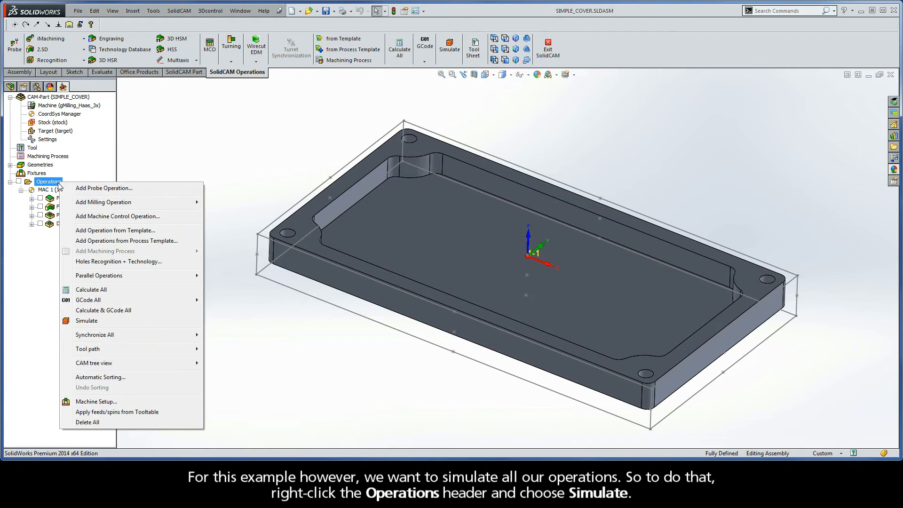
pyautogui.moveTo(86, 320)
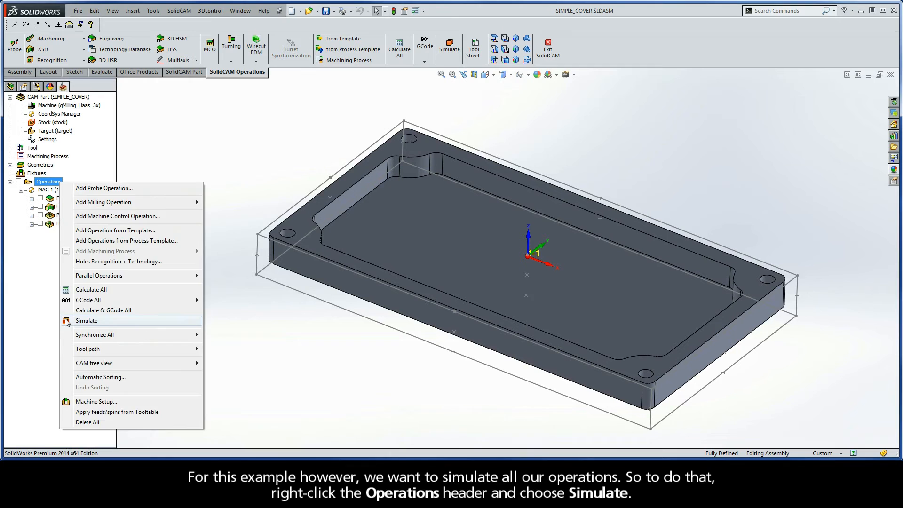
pyautogui.click(87, 320)
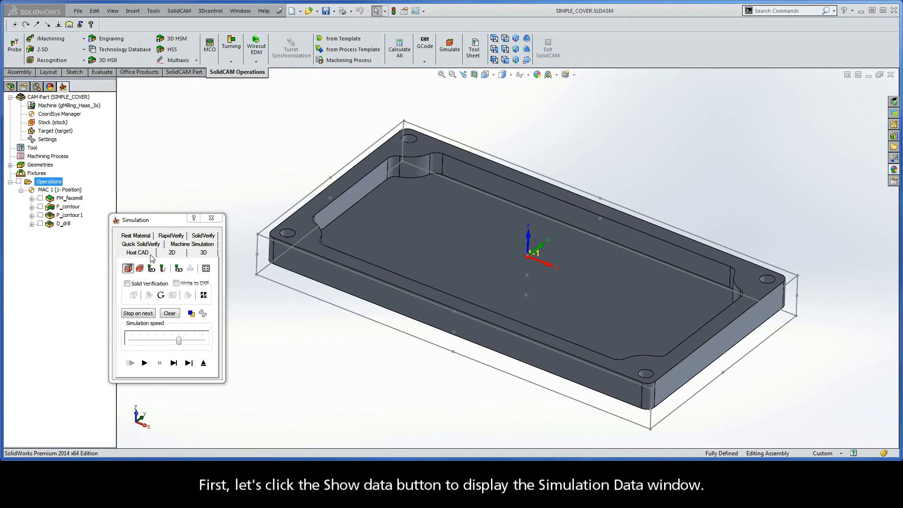
# Show the Simulation Data window with tool position, feed, spin, step and time readouts.
pyautogui.click(206, 268)
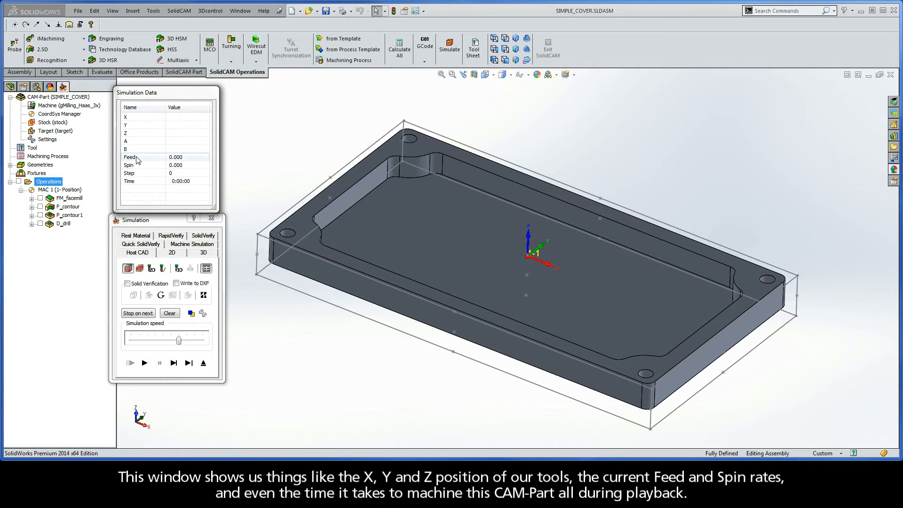
pyautogui.moveTo(138, 185)
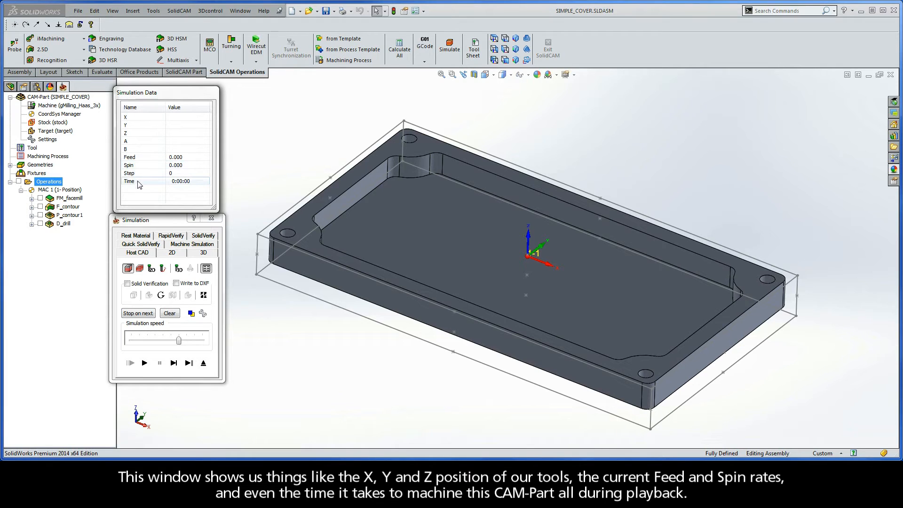
pyautogui.moveTo(137, 184)
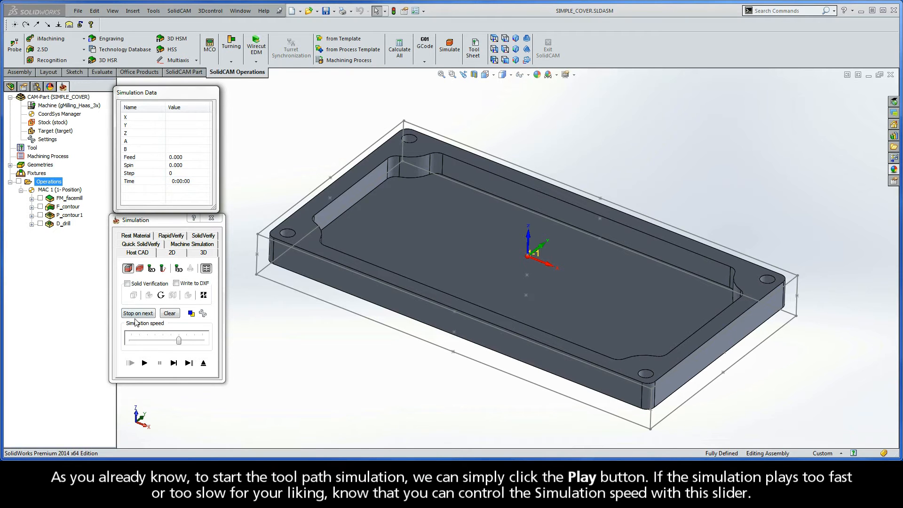
pyautogui.moveTo(145, 363)
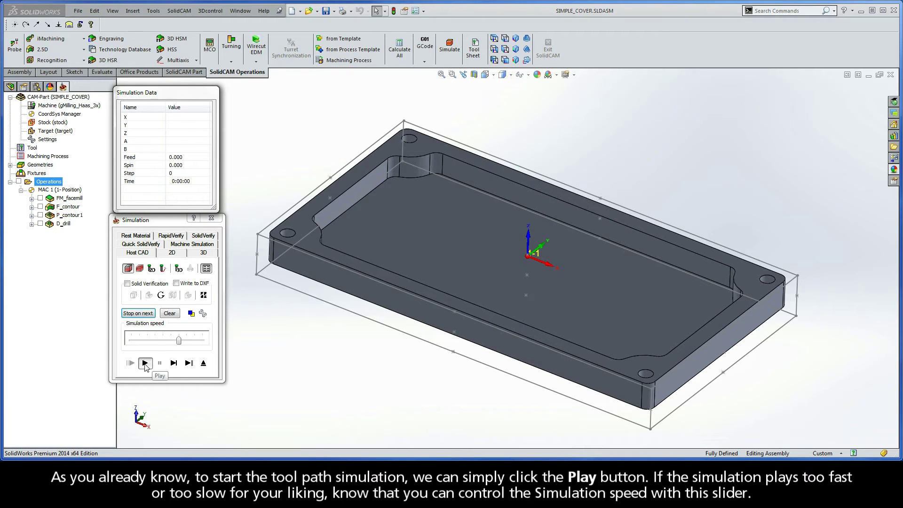
# Play the simulation, dragging the speed slider to its slowest and back up to normal while replaying.
pyautogui.click(145, 363)
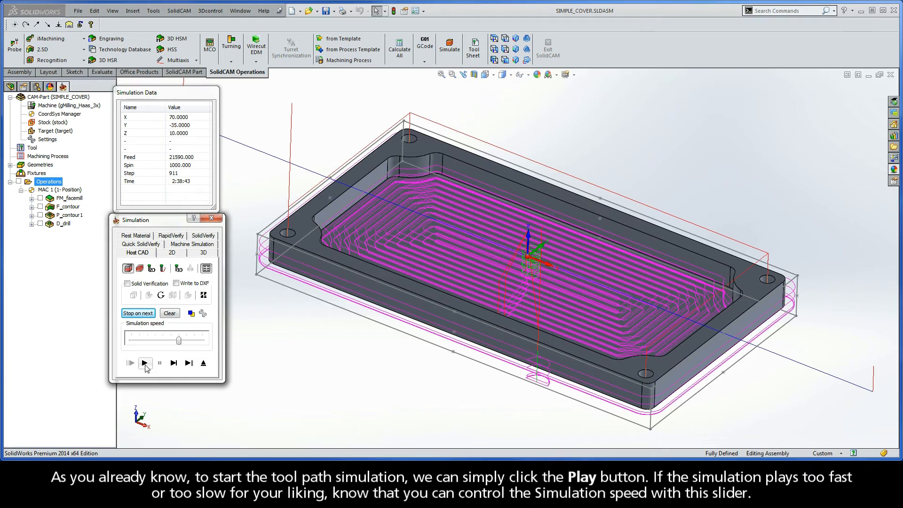
pyautogui.moveTo(145, 363)
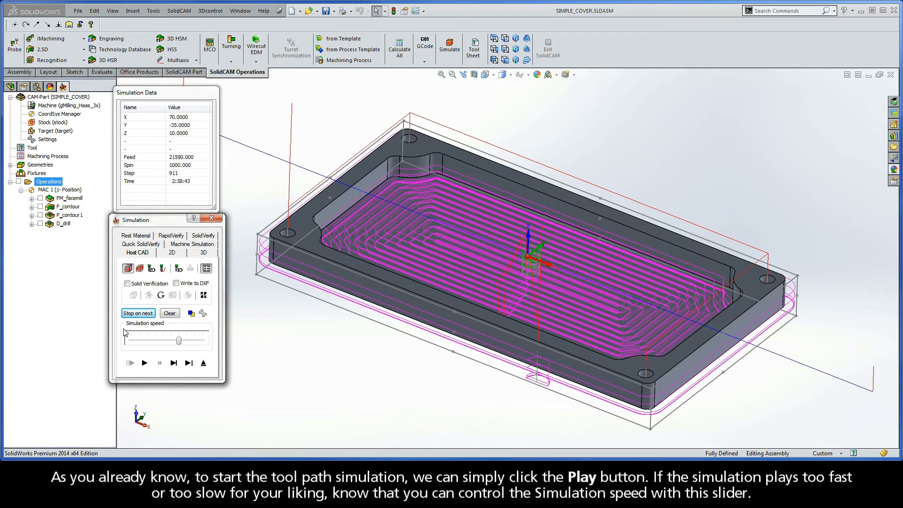
pyautogui.moveTo(183, 342)
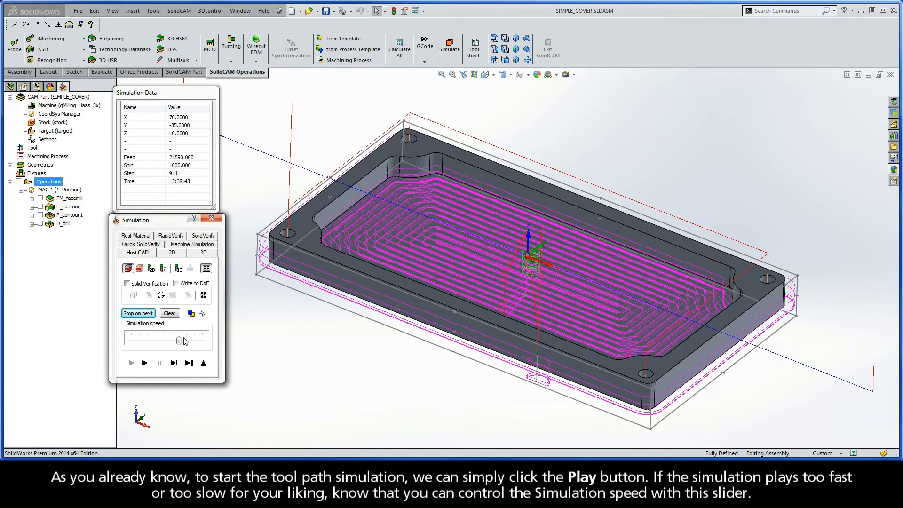
pyautogui.moveTo(178, 341); pyautogui.dragTo(138, 341)
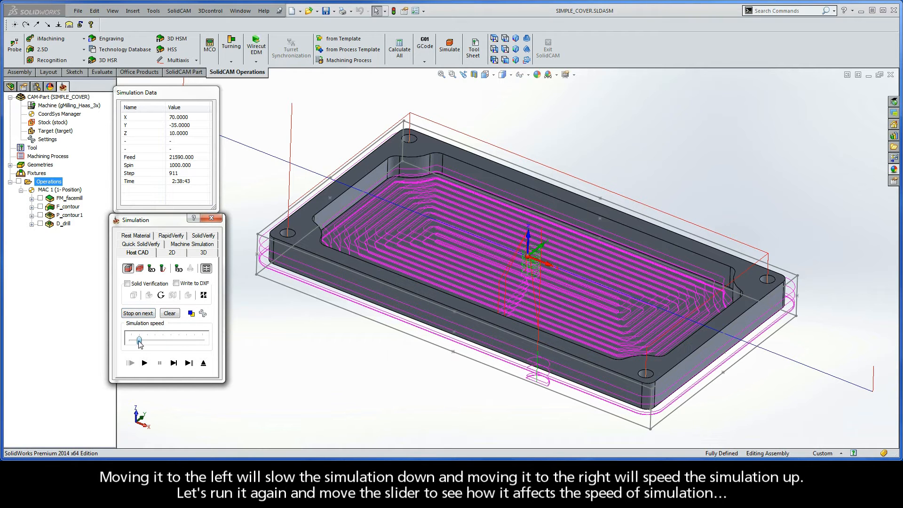
pyautogui.moveTo(139, 345); pyautogui.dragTo(130, 341)
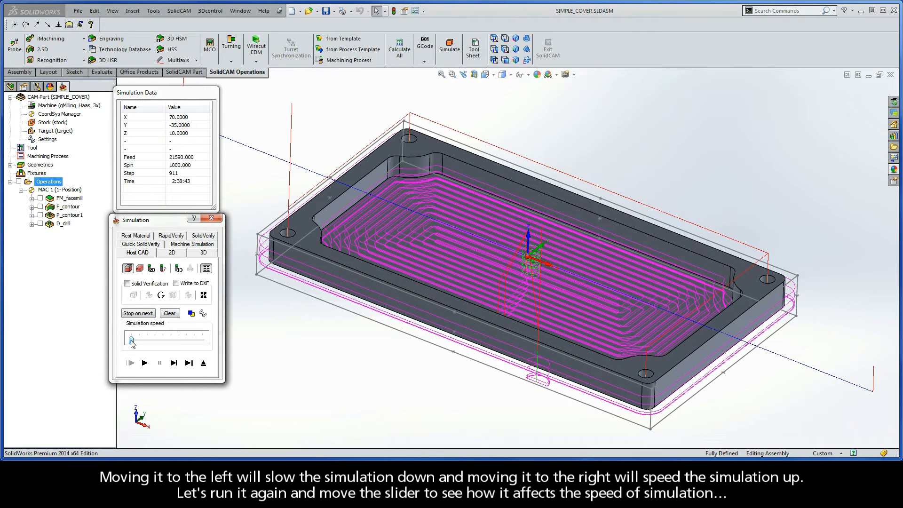
pyautogui.moveTo(132, 341); pyautogui.dragTo(203, 341)
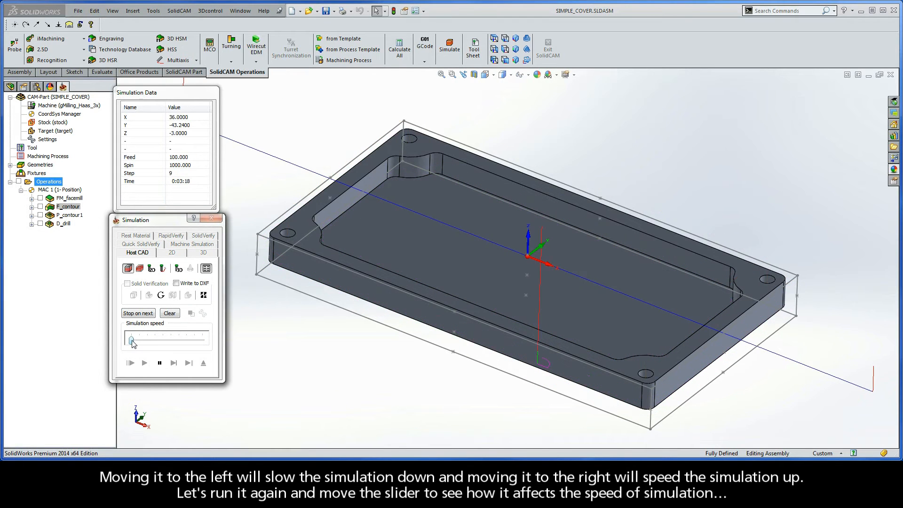
pyautogui.moveTo(132, 340); pyautogui.dragTo(139, 339)
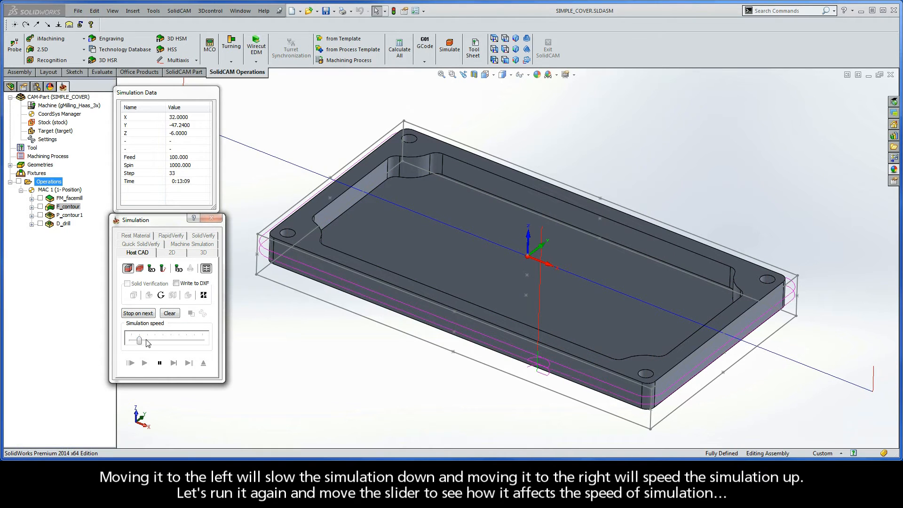
pyautogui.moveTo(139, 341); pyautogui.dragTo(154, 341)
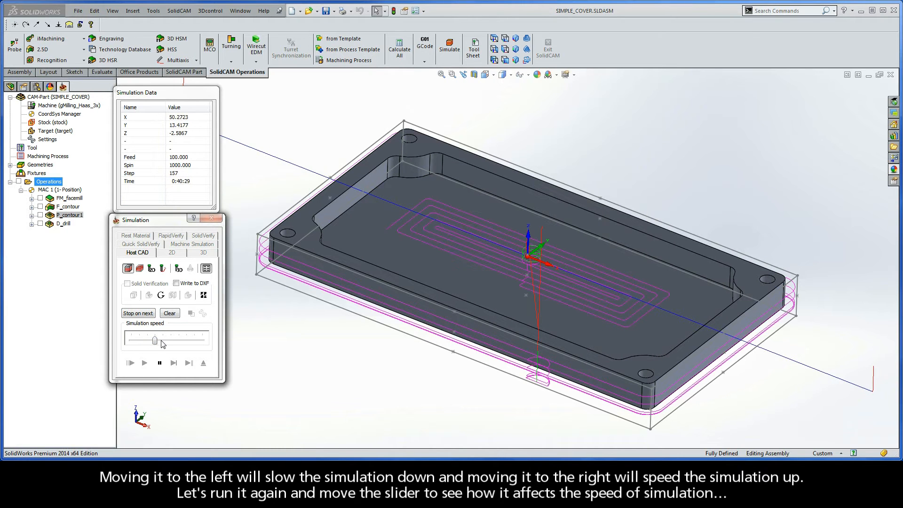
pyautogui.moveTo(154, 339); pyautogui.dragTo(177, 340)
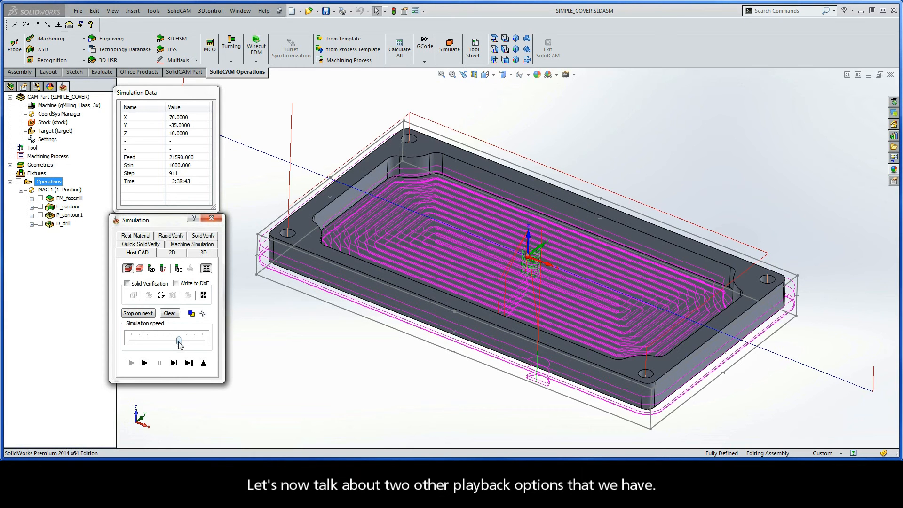
pyautogui.moveTo(174, 363)
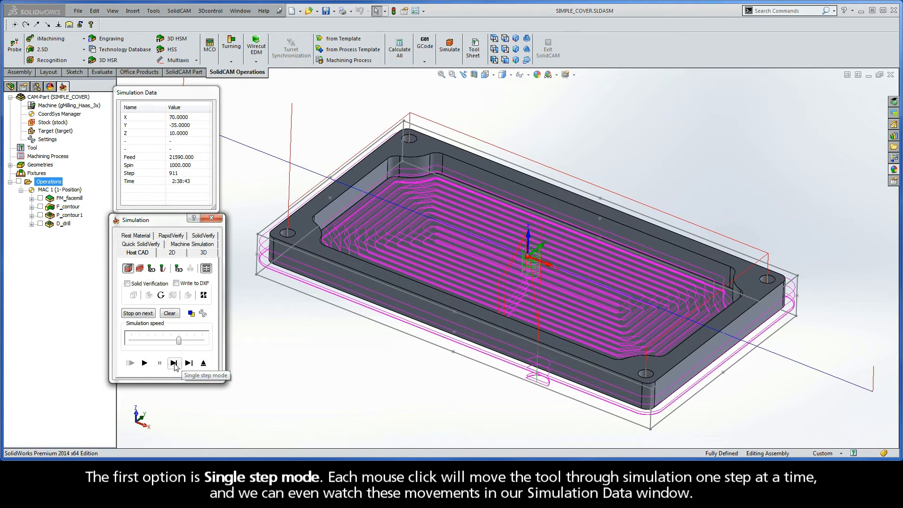
# Advance the simulation six single tool moves, reaching step 39 of the outer contour.
pyautogui.click(174, 364)
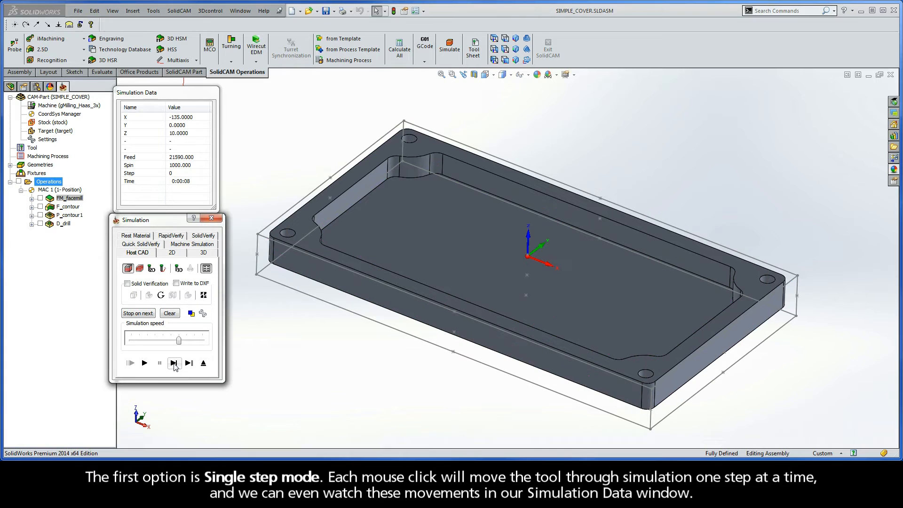
pyautogui.click(174, 364)
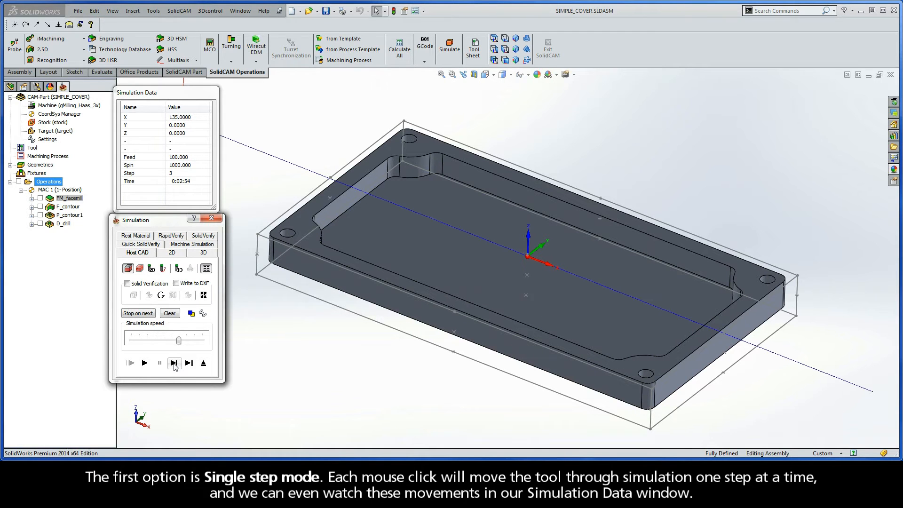
pyautogui.click(174, 363)
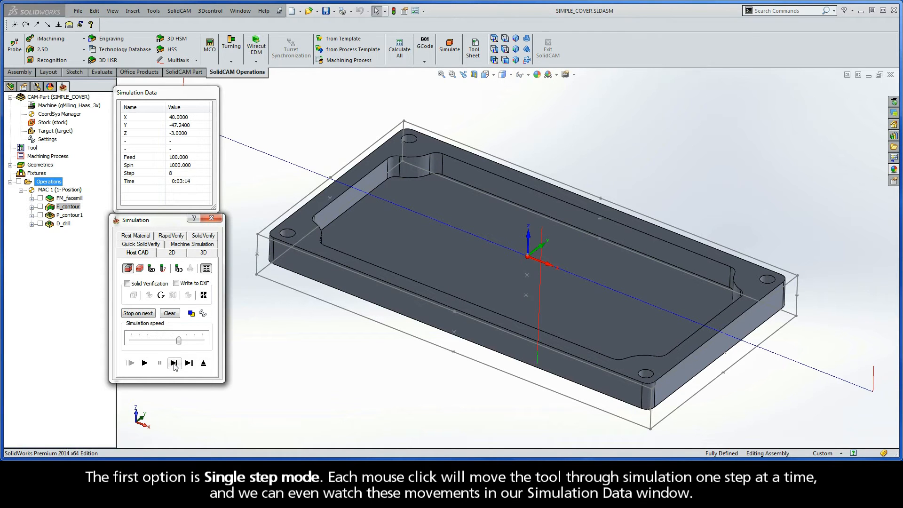
pyautogui.click(174, 363)
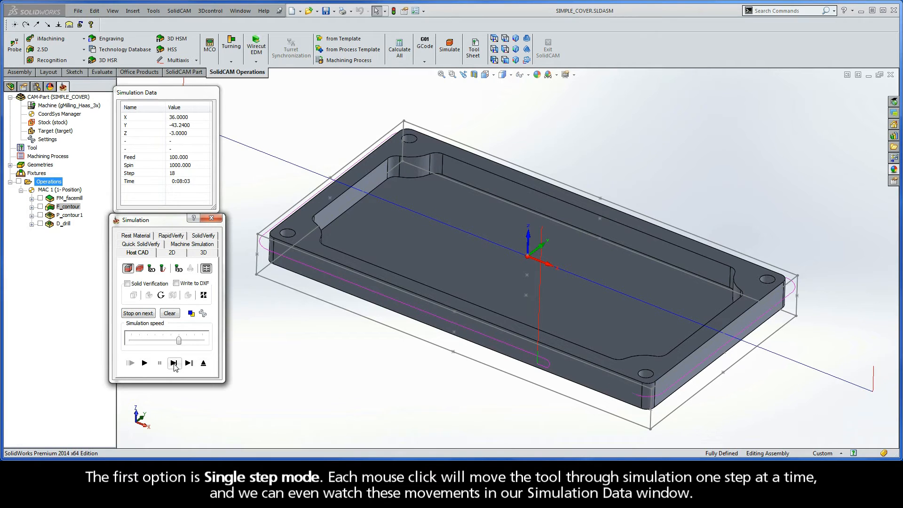
pyautogui.click(174, 364)
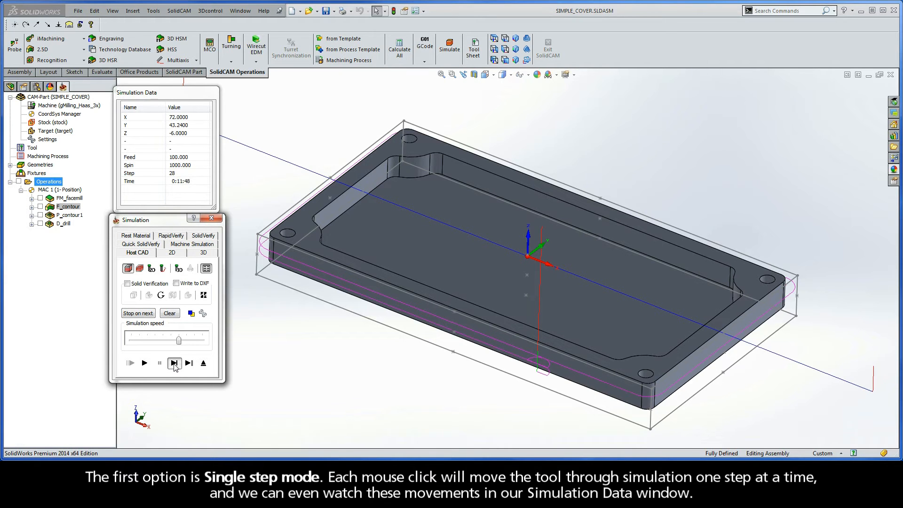
pyautogui.click(175, 363)
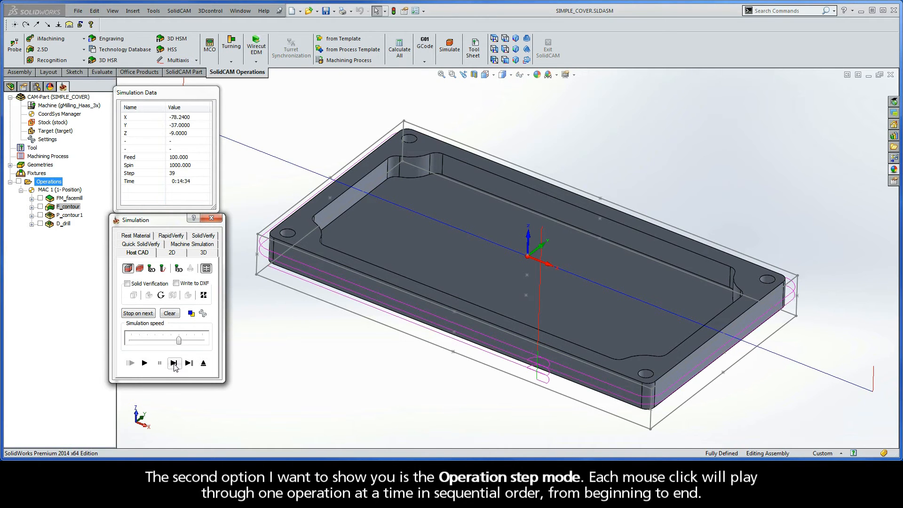
pyautogui.moveTo(189, 365)
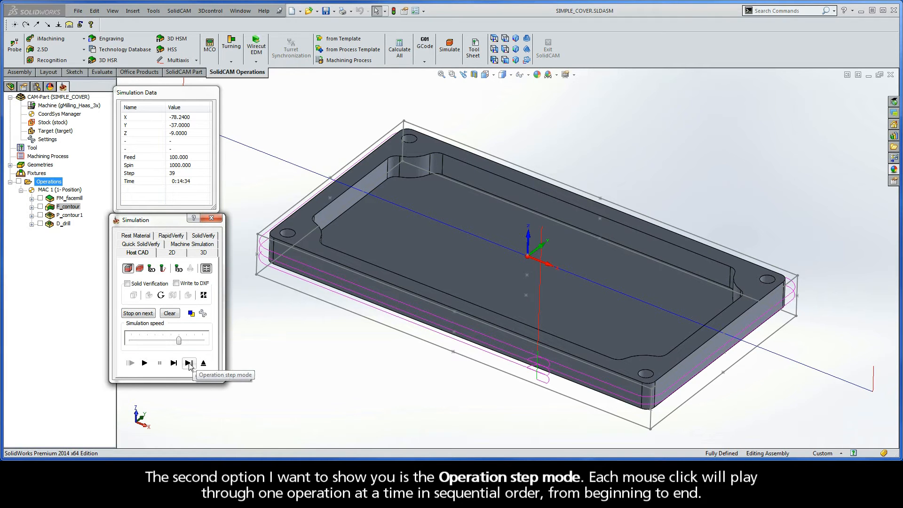
# Step through face milling, profile and pocket operations one at a time up to step 911.
pyautogui.click(188, 364)
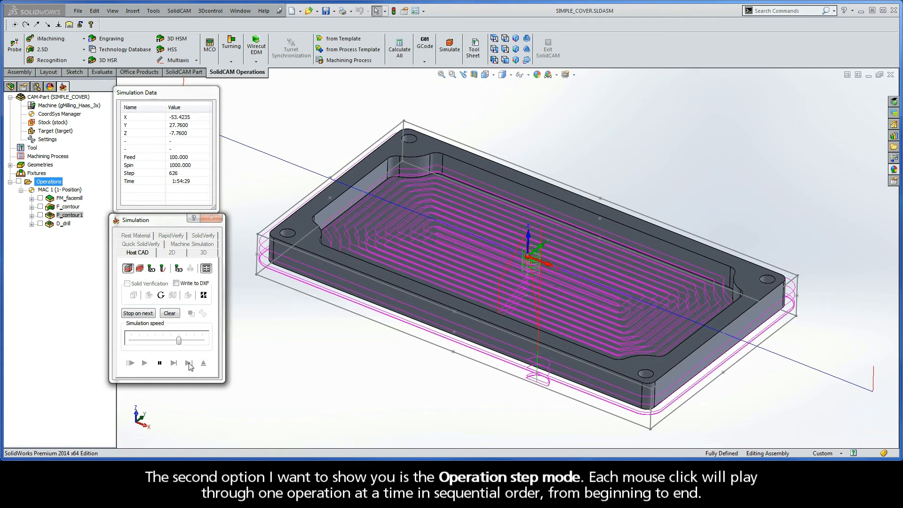
pyautogui.click(188, 363)
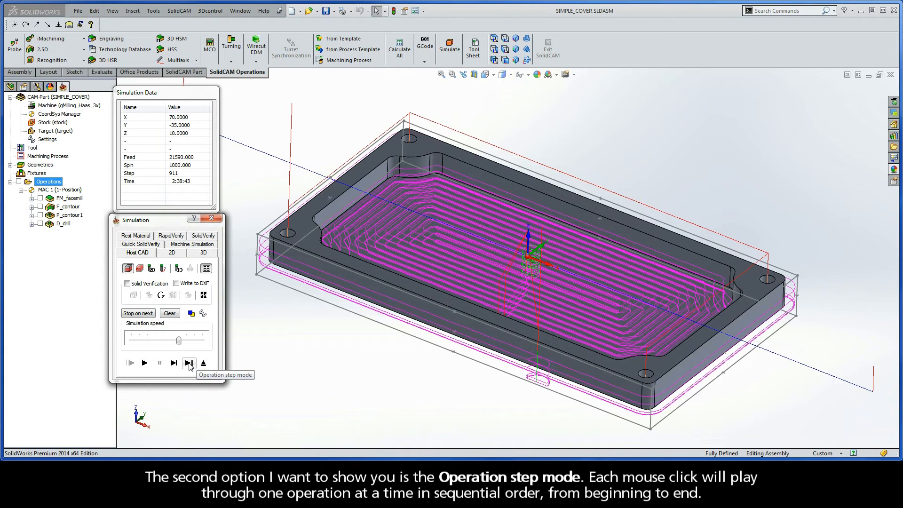
pyautogui.click(188, 363)
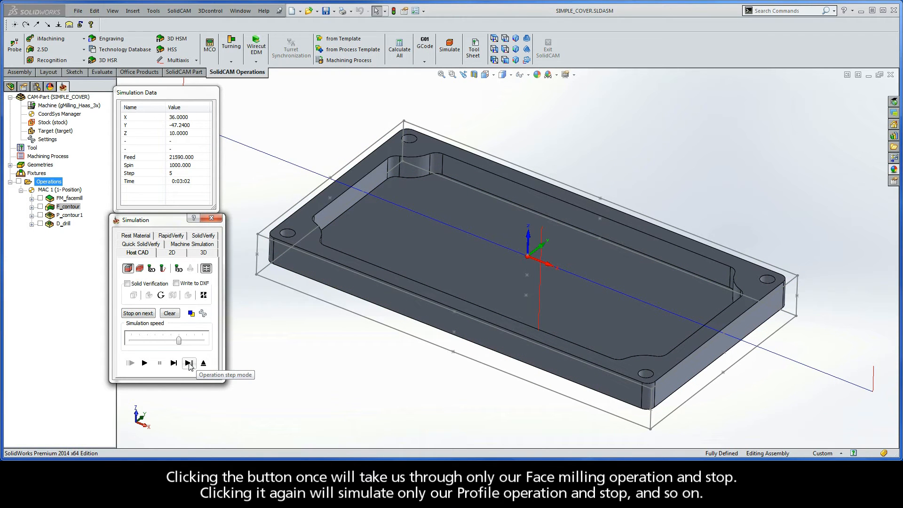
pyautogui.click(188, 363)
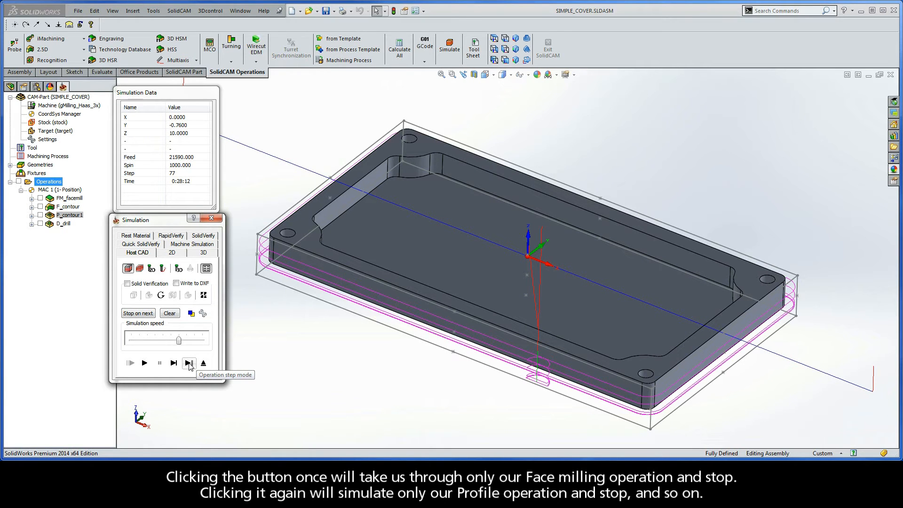
pyautogui.click(188, 363)
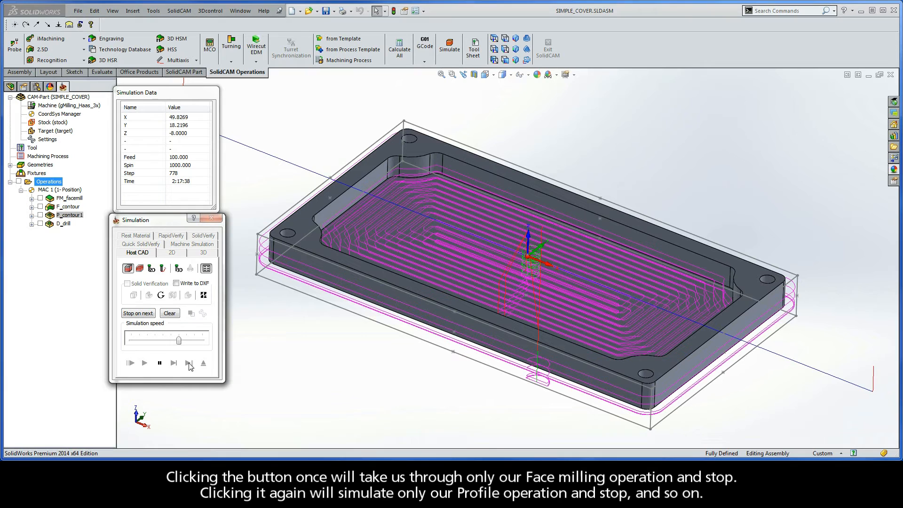
pyautogui.click(189, 364)
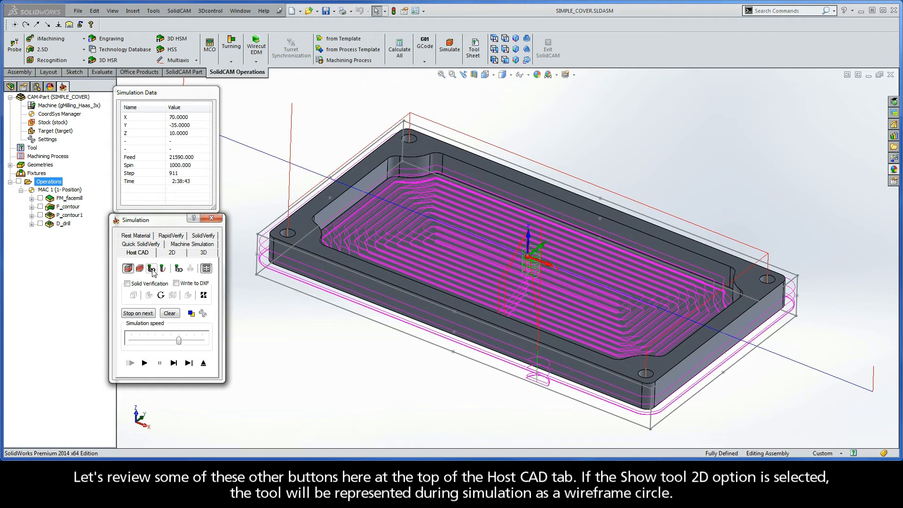
pyautogui.moveTo(151, 269)
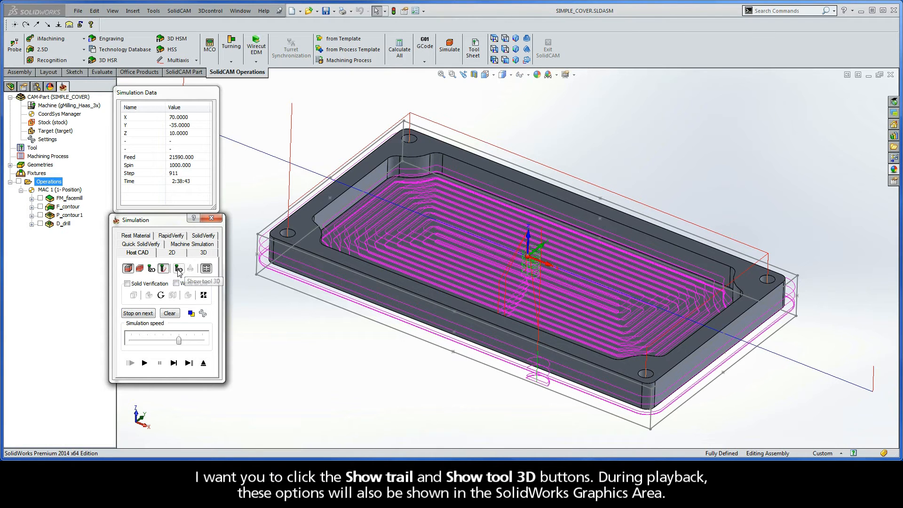
# Enable the 3D solid cutter display and the toolpath trail in the Host CAD simulation.
pyautogui.click(178, 269)
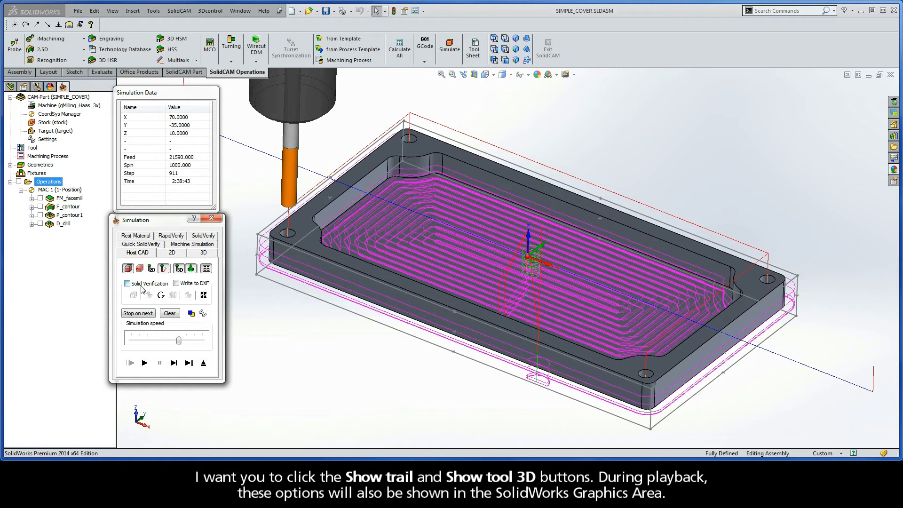
pyautogui.click(127, 283)
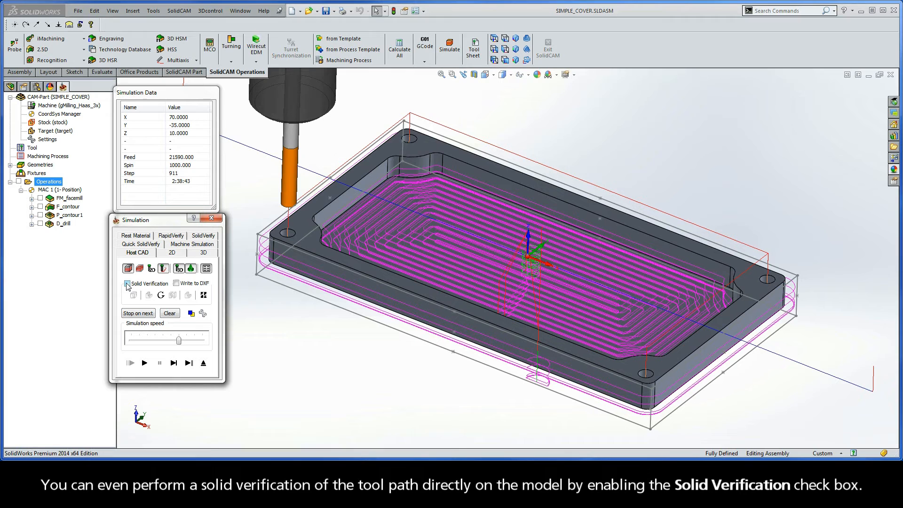
# Turn on Solid Verification and replay the pocket with material removal shown.
pyautogui.click(126, 284)
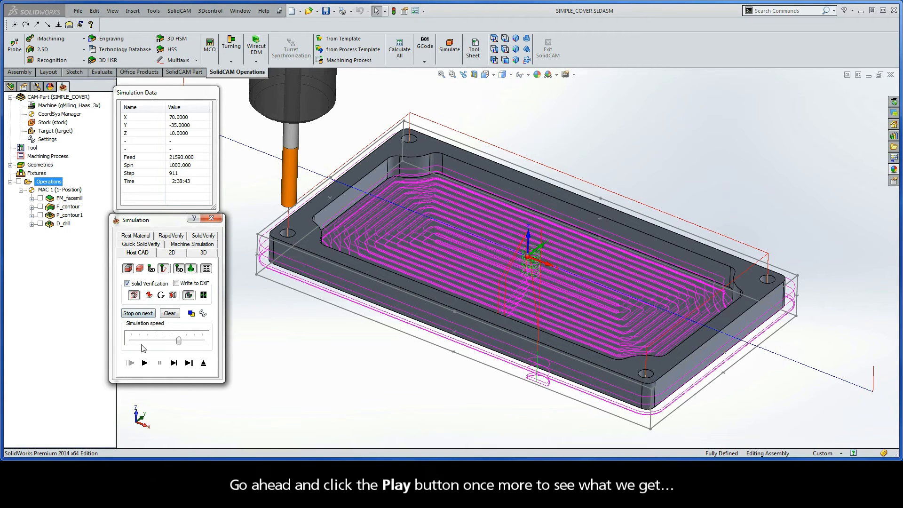
pyautogui.click(145, 363)
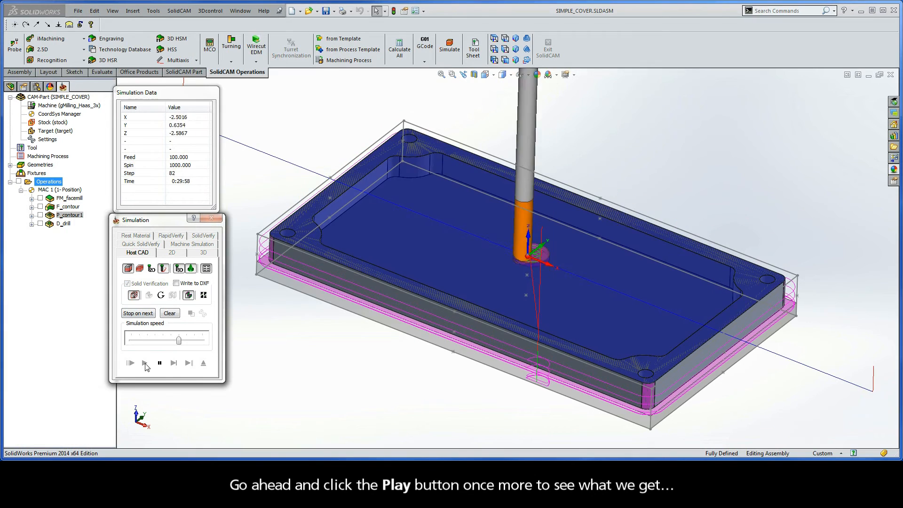
pyautogui.click(146, 363)
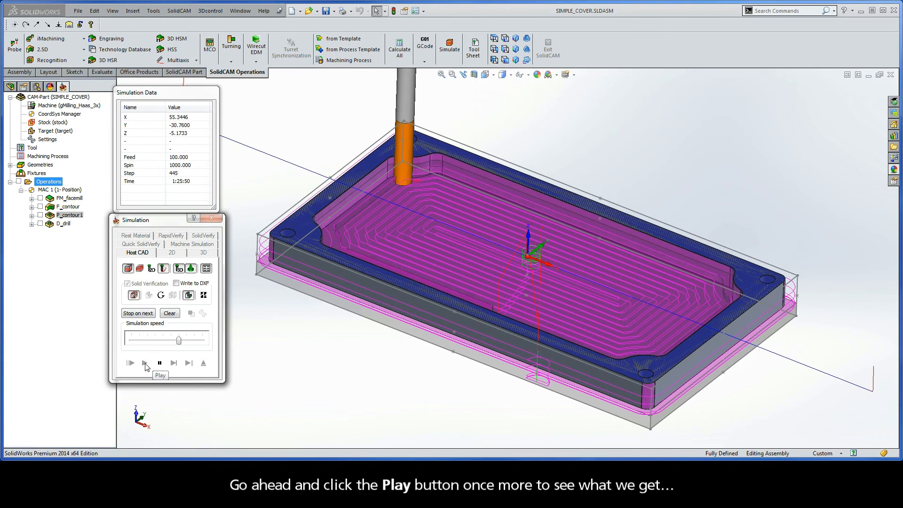
pyautogui.click(145, 363)
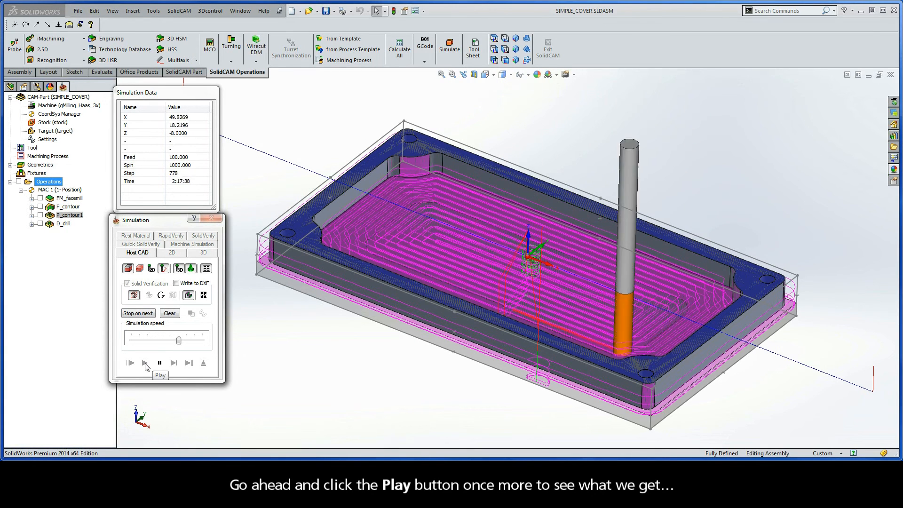
pyautogui.click(145, 363)
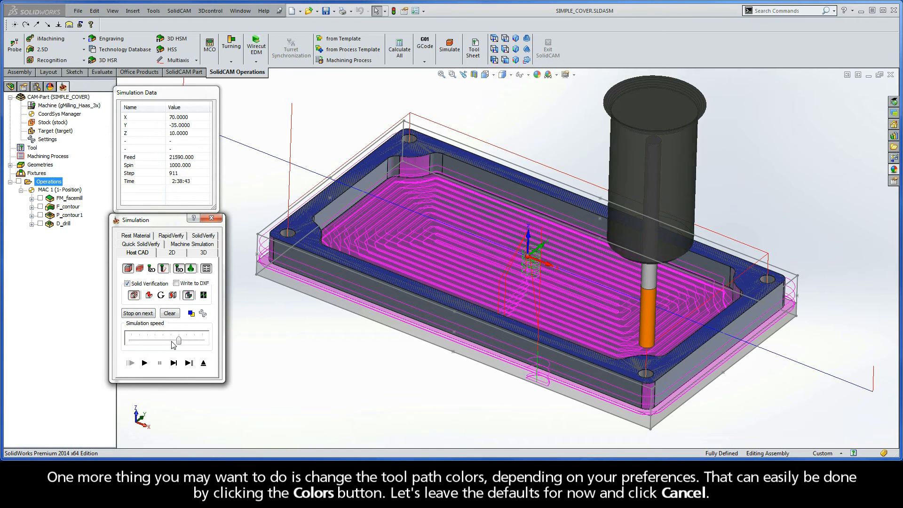
pyautogui.moveTo(191, 314)
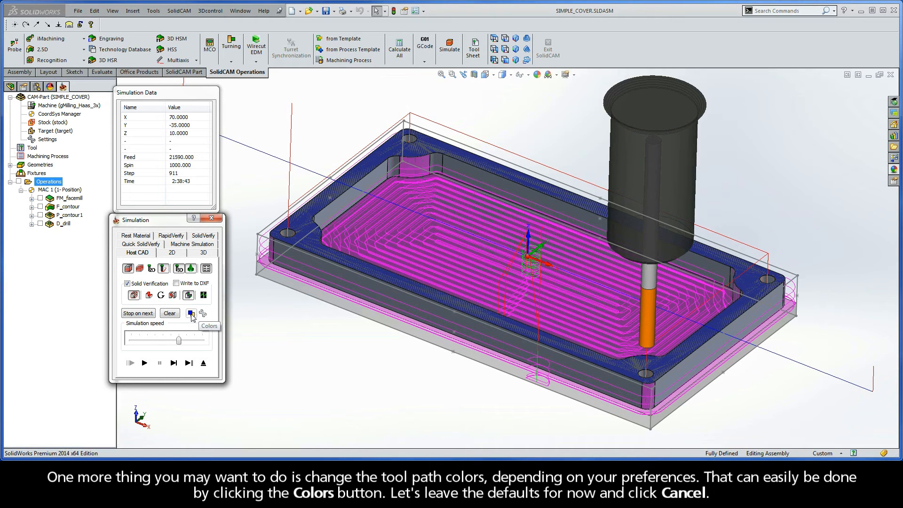
# Review the toolpath Colors dialog and cancel, keeping the default colours.
pyautogui.click(202, 313)
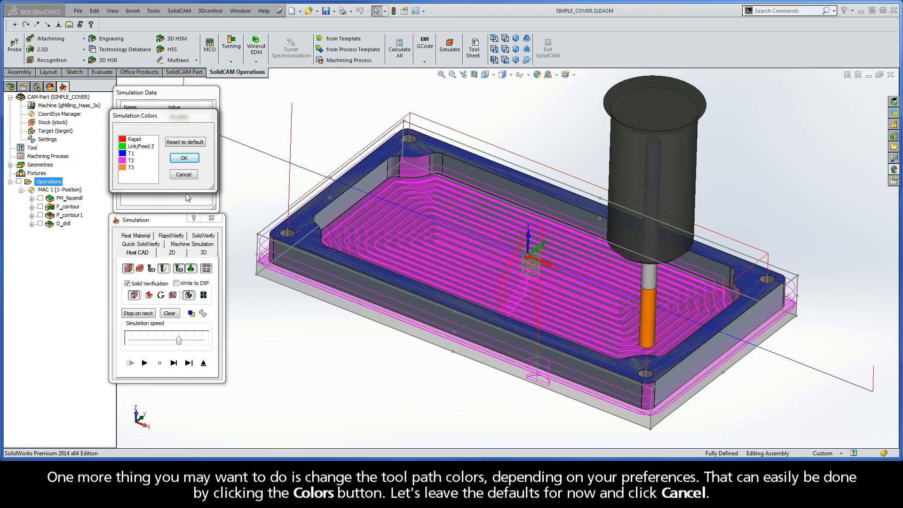
pyautogui.click(184, 174)
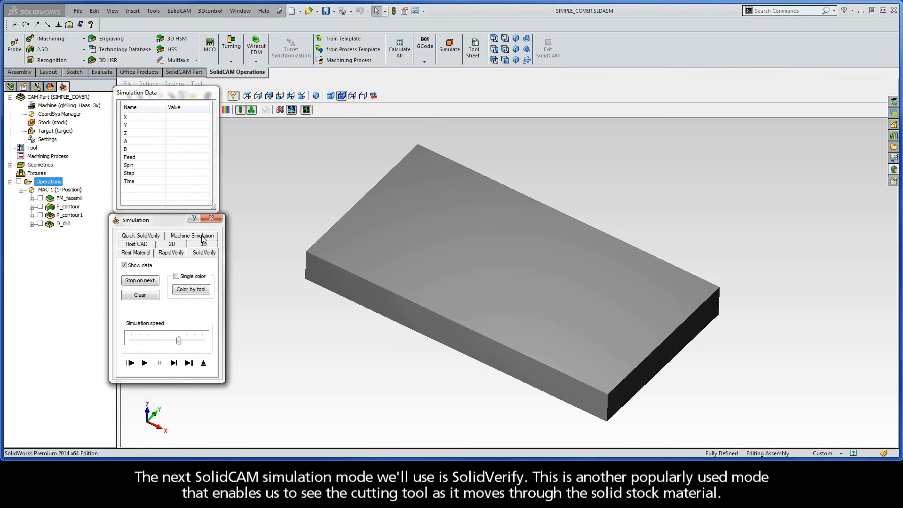
# Run the full SolidVerify simulation, cutting pocket, contour and holes out of the stock block.
pyautogui.click(145, 363)
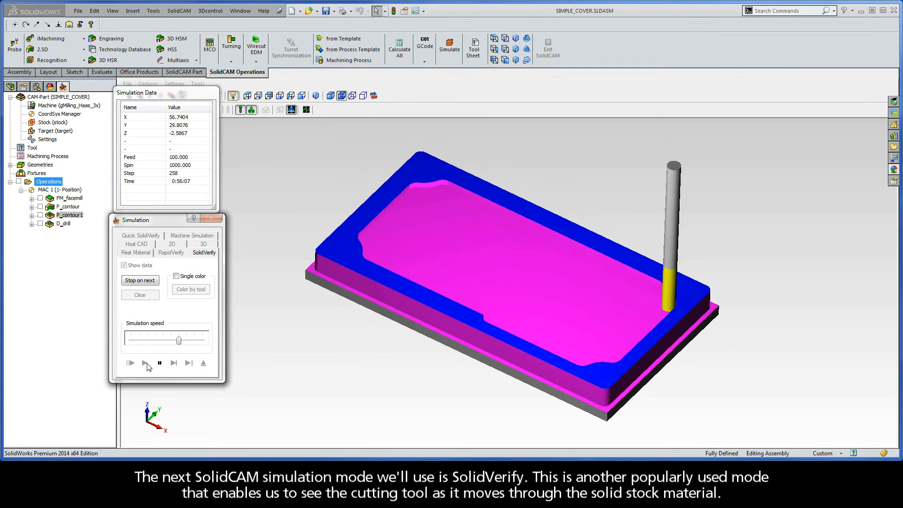
pyautogui.click(145, 363)
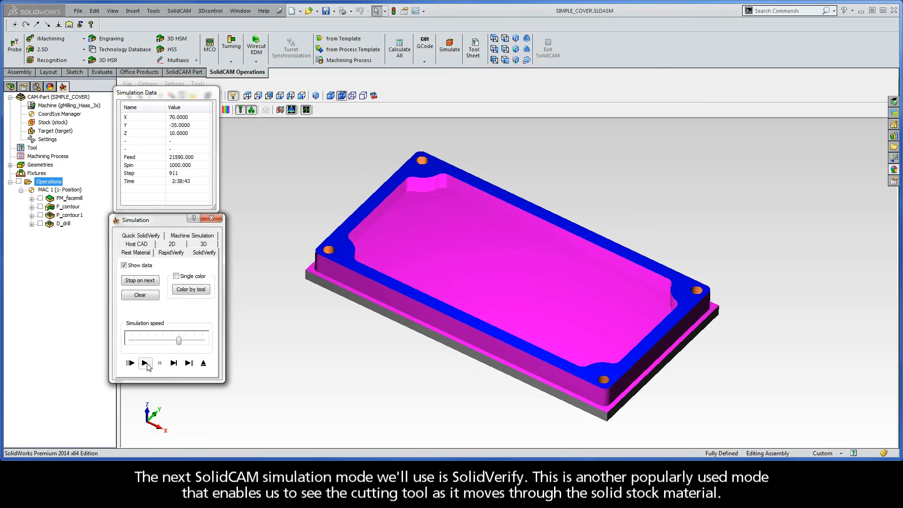
pyautogui.moveTo(146, 363)
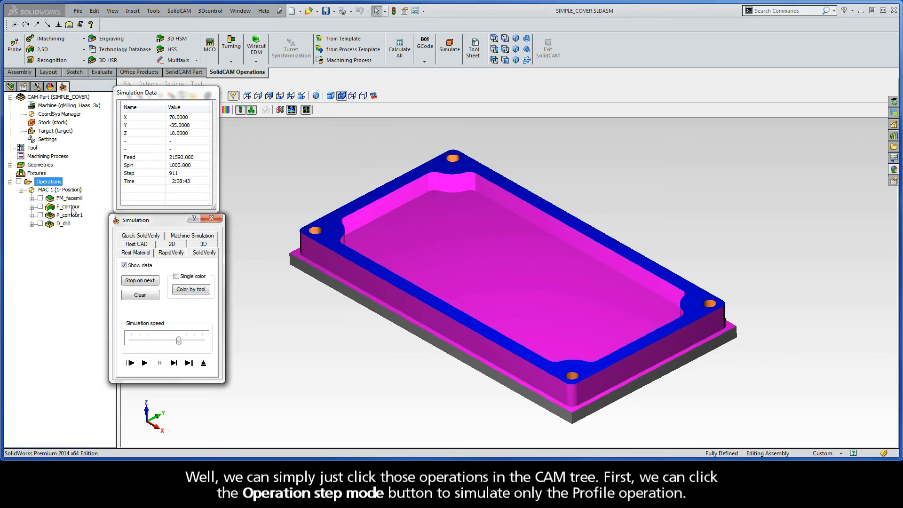
# Simulate only F_contour and P_contour1, single-stepping the helical pocket entry then playing to step 886.
pyautogui.click(69, 215)
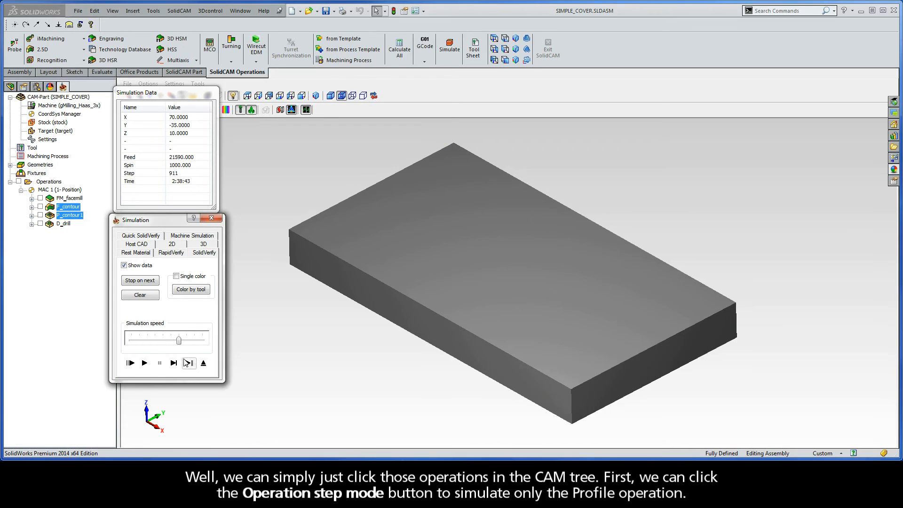
pyautogui.click(189, 363)
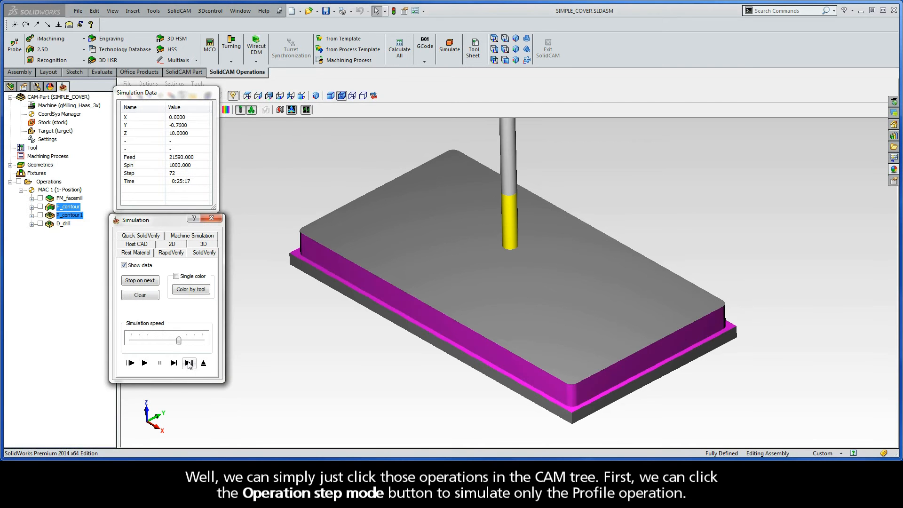
pyautogui.moveTo(189, 363)
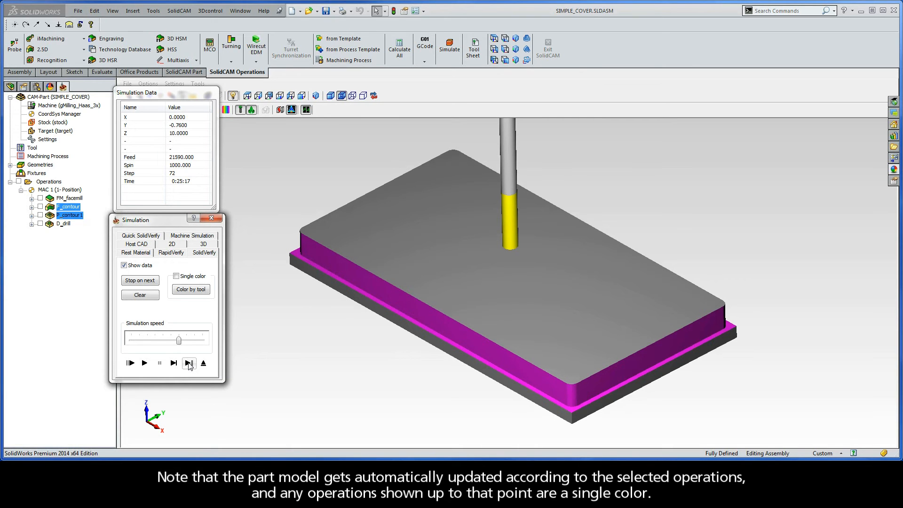
pyautogui.click(174, 363)
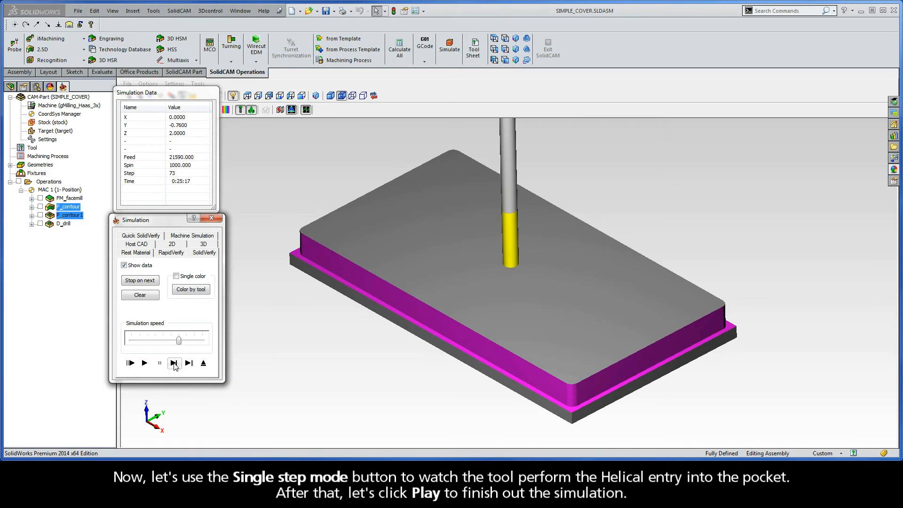
pyautogui.click(174, 363)
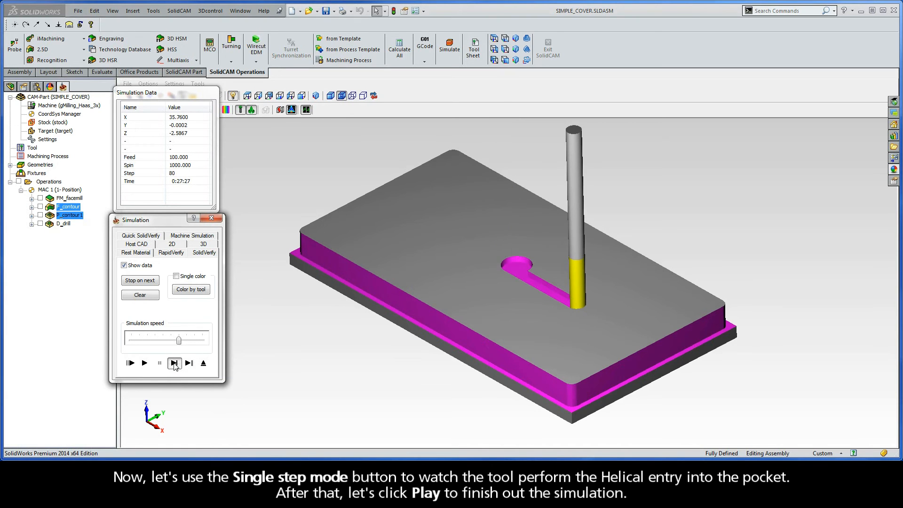
pyautogui.click(174, 363)
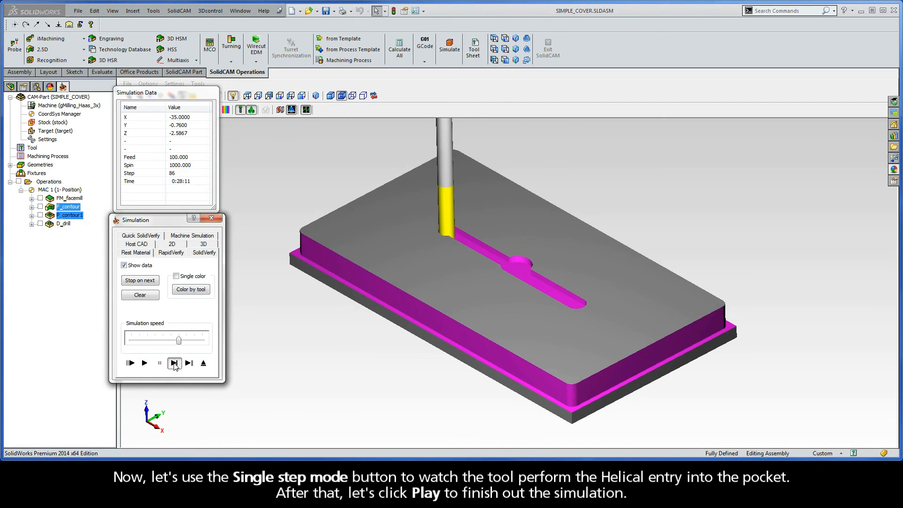
pyautogui.click(174, 363)
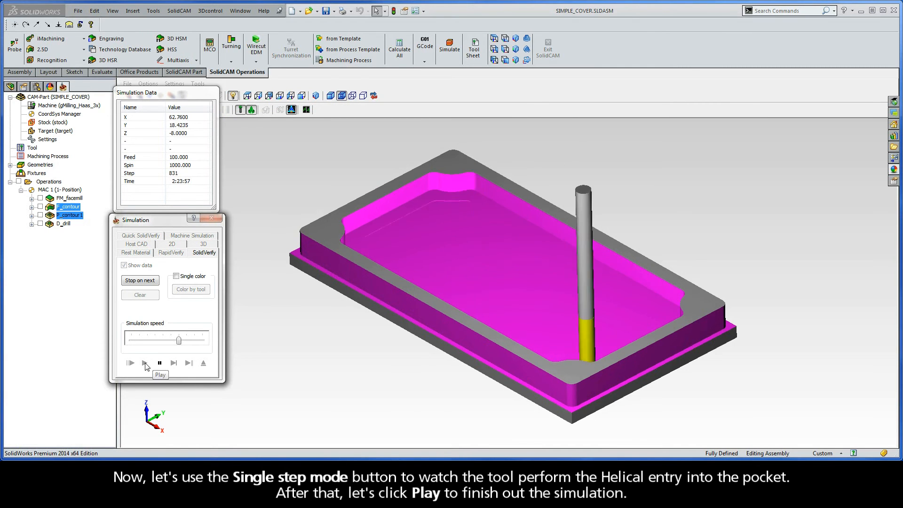
pyautogui.click(145, 363)
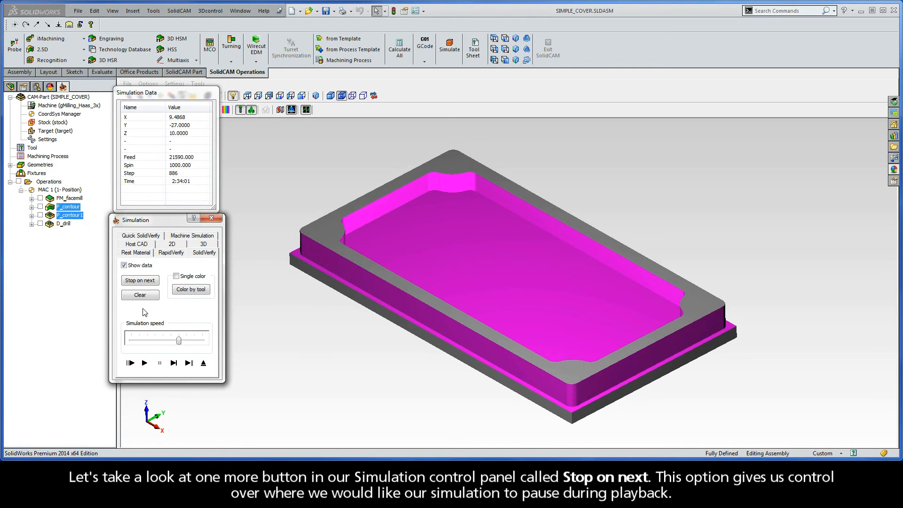
# Set Stop on next to pause at every tool change and select all Operations for simulation.
pyautogui.click(140, 281)
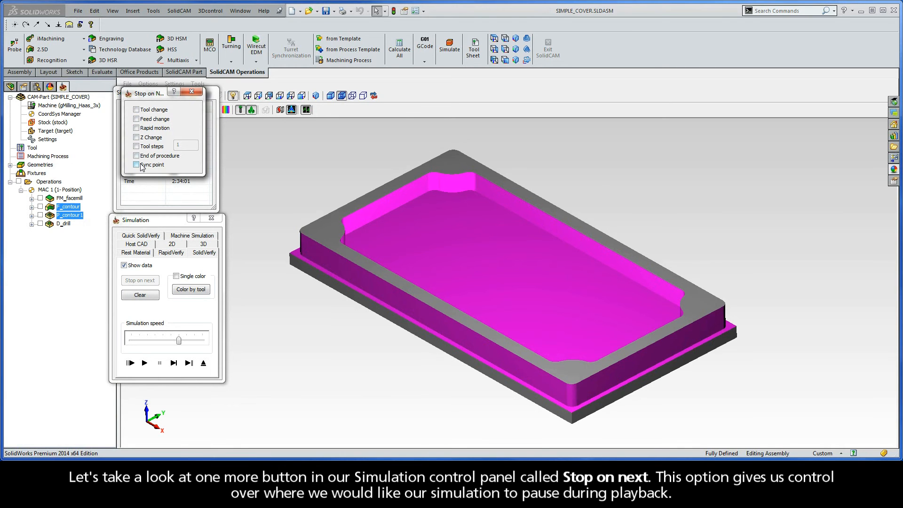
pyautogui.click(137, 109)
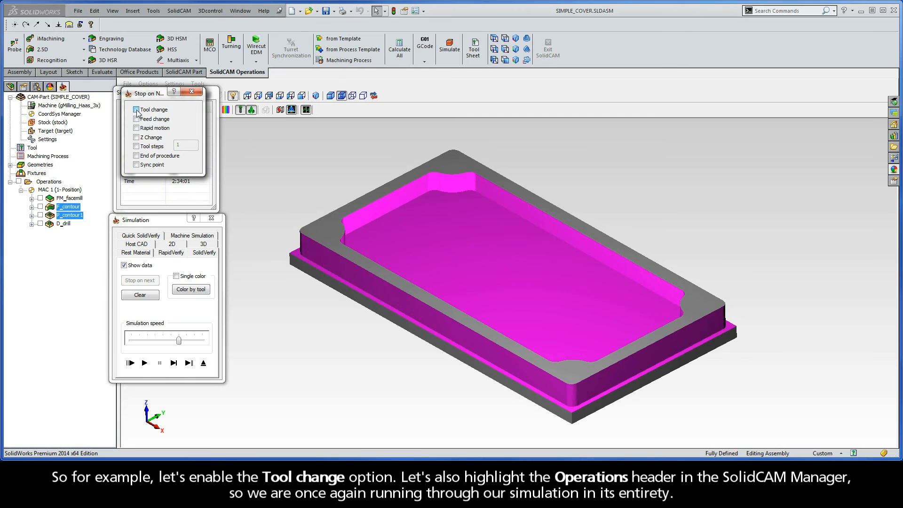
pyautogui.click(135, 109)
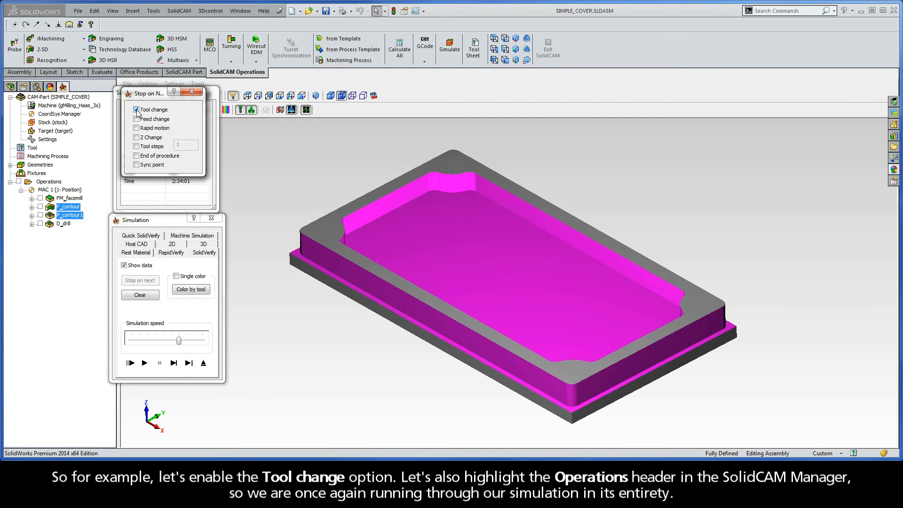
pyautogui.click(49, 181)
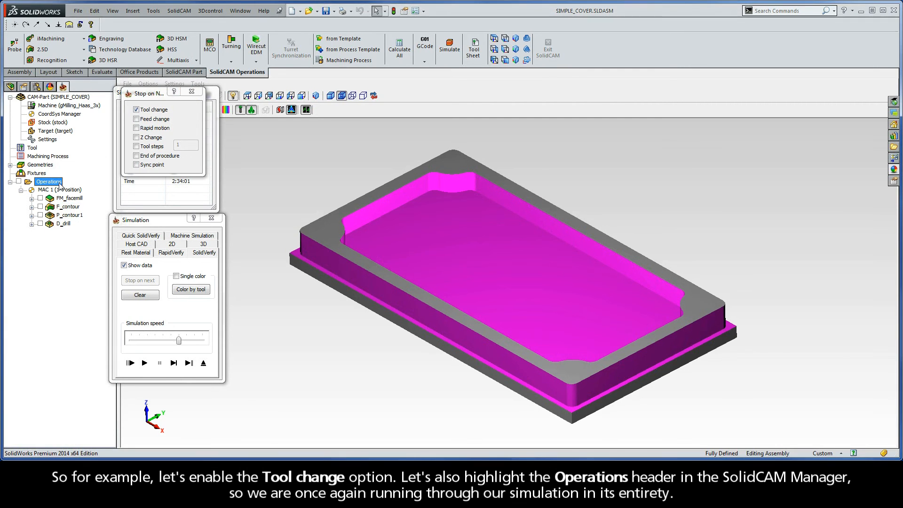
pyautogui.click(139, 295)
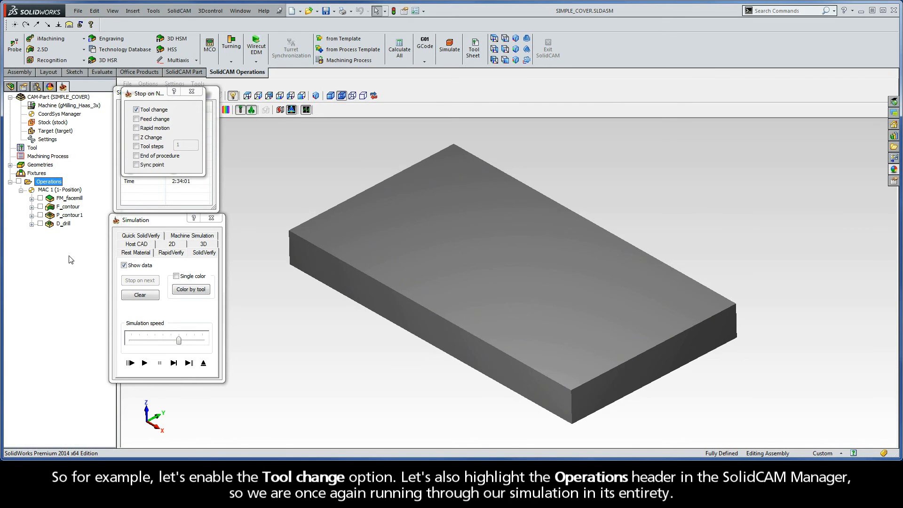
# Play through the SolidVerify run: facing, profile and pocket, then drilling, pausing at tool changes.
pyautogui.click(145, 364)
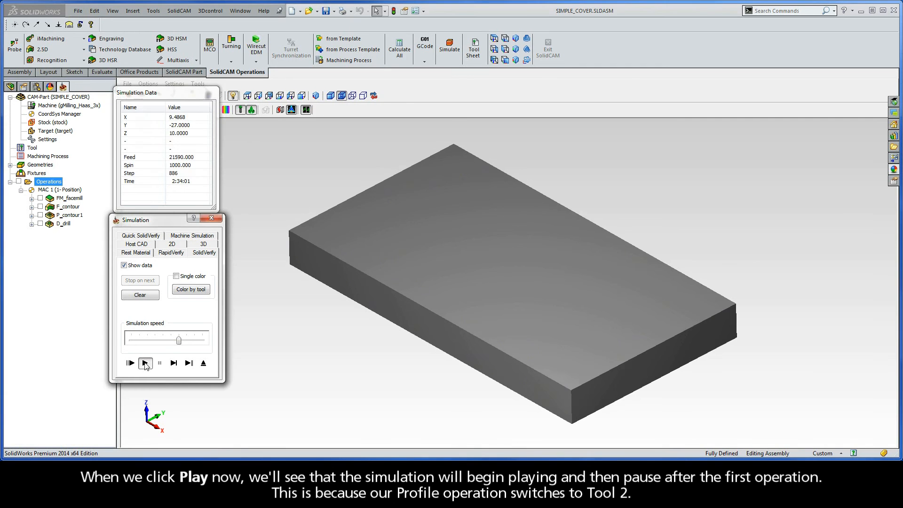
pyautogui.click(145, 364)
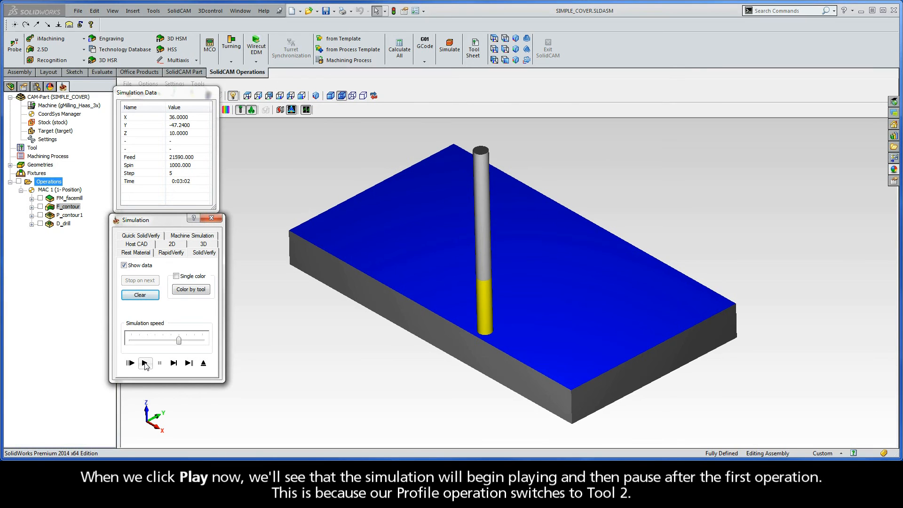
pyautogui.click(145, 363)
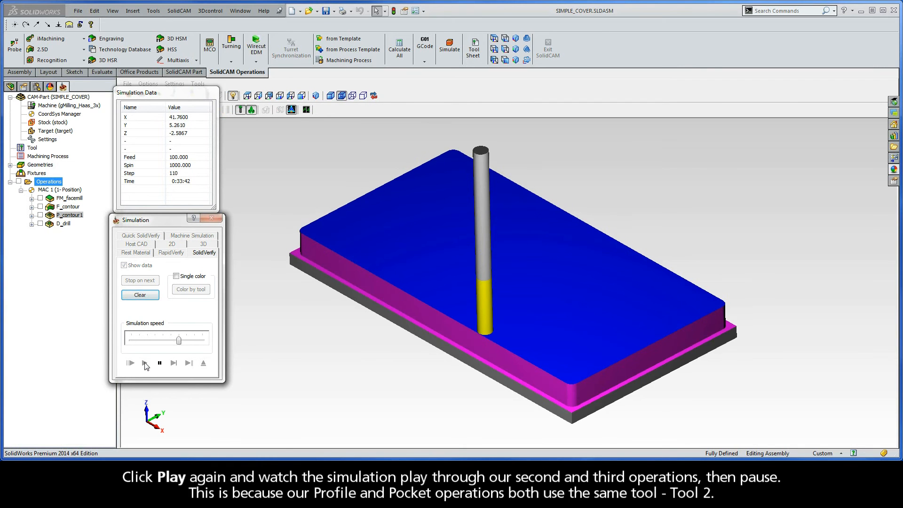
pyautogui.click(145, 364)
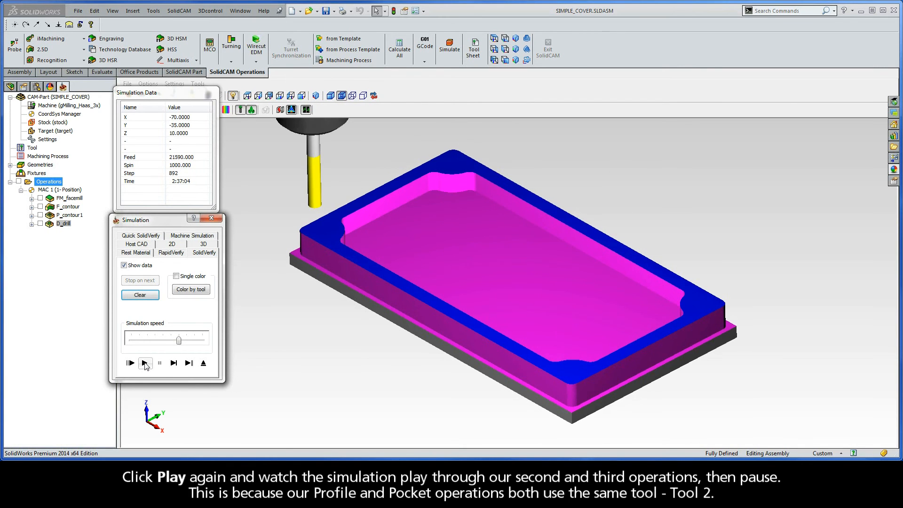
pyautogui.moveTo(146, 365)
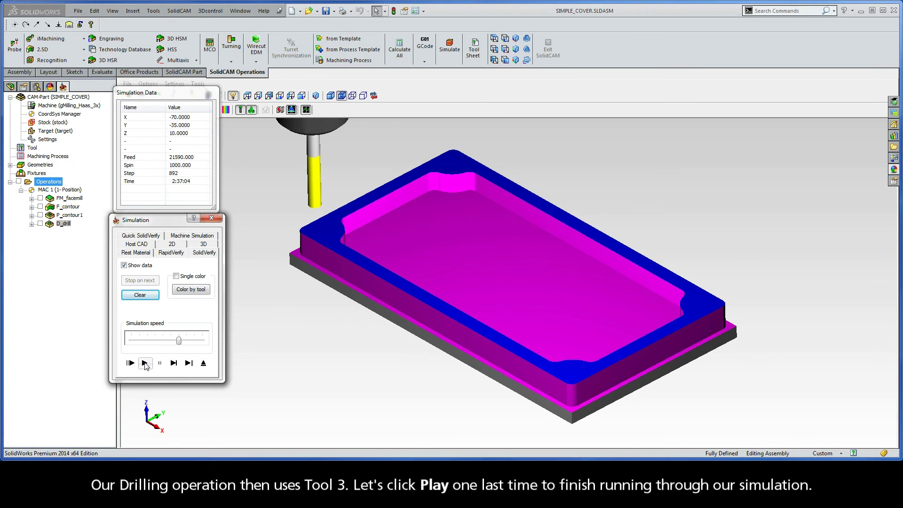
pyautogui.click(145, 363)
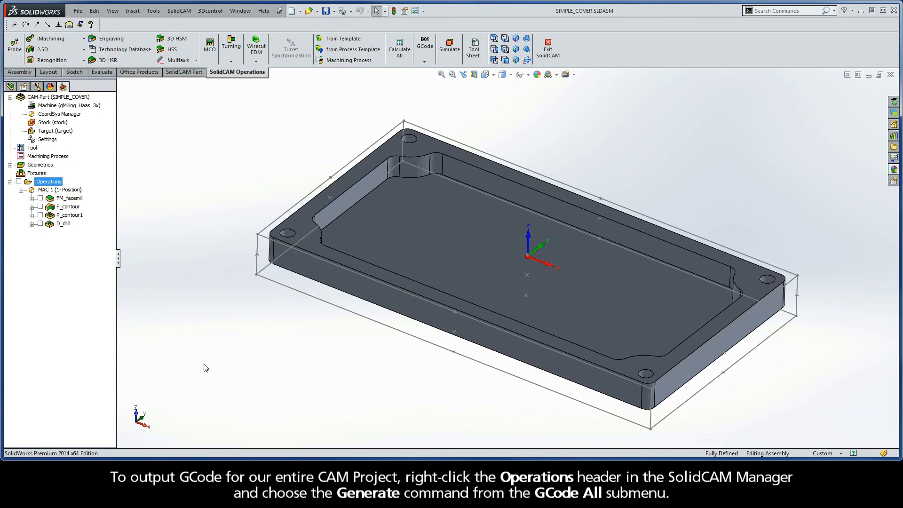
pyautogui.moveTo(62, 192)
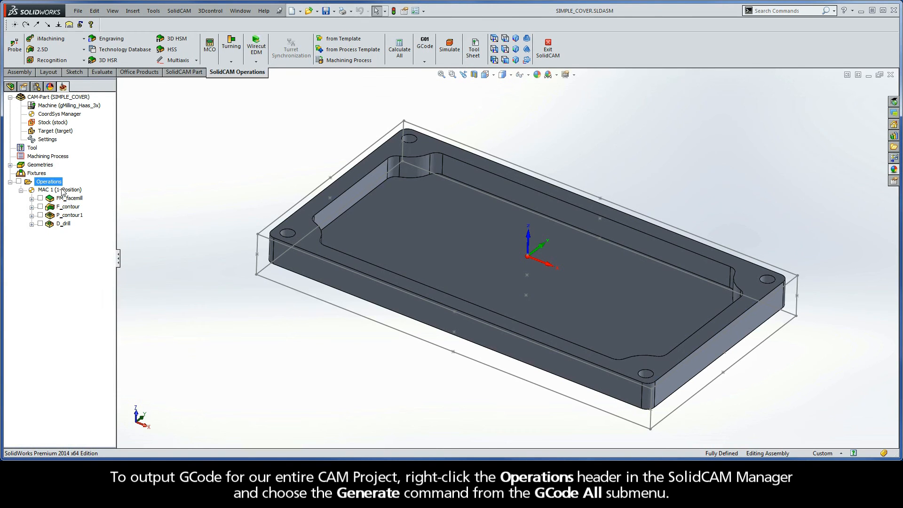
# Generate G-code for all operations as SIMPLE_COVER.NC, review it in Notepad, then close it.
pyautogui.rightClick(48, 182)
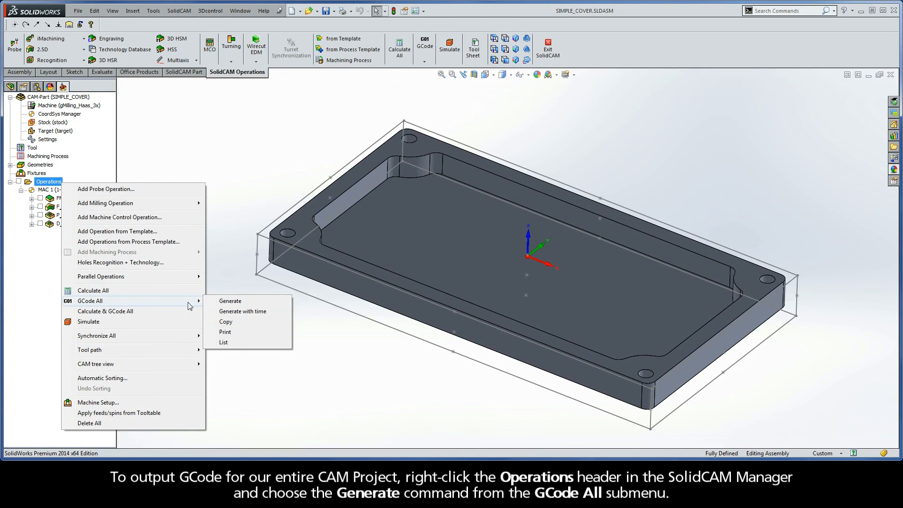
pyautogui.click(229, 301)
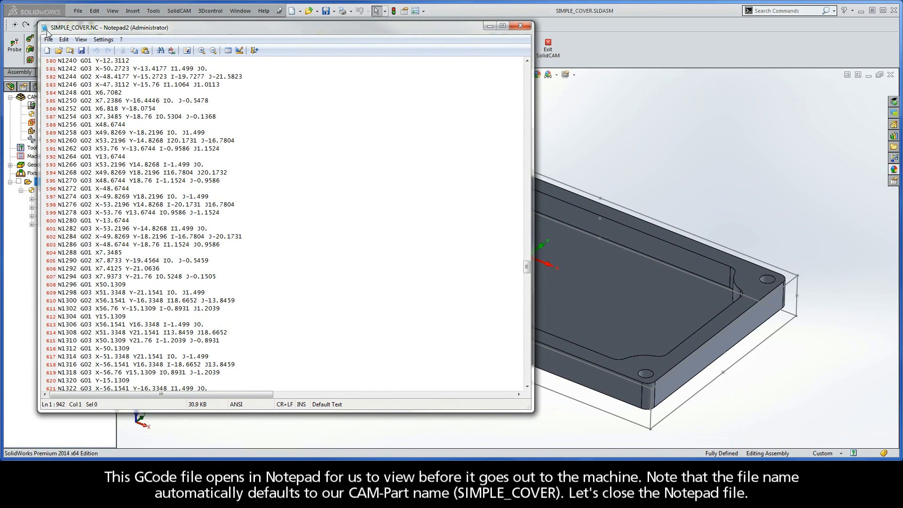
pyautogui.moveTo(91, 40)
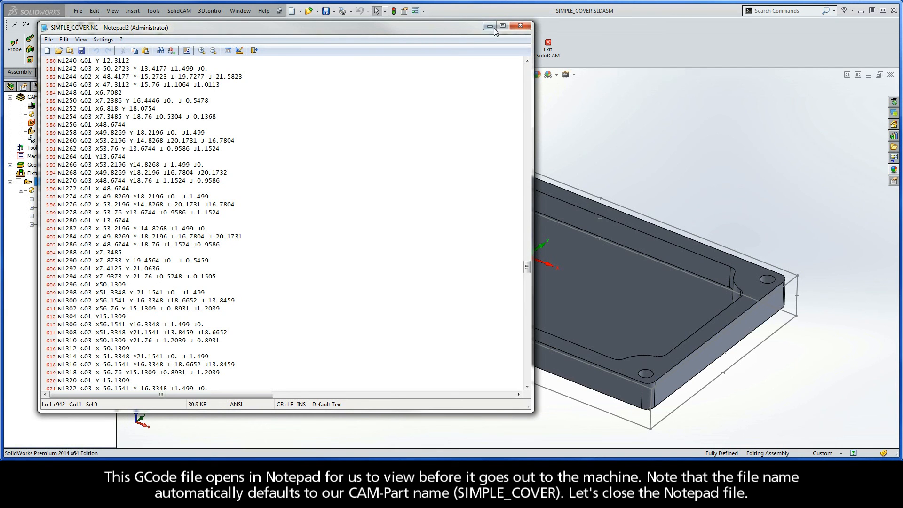
pyautogui.click(521, 25)
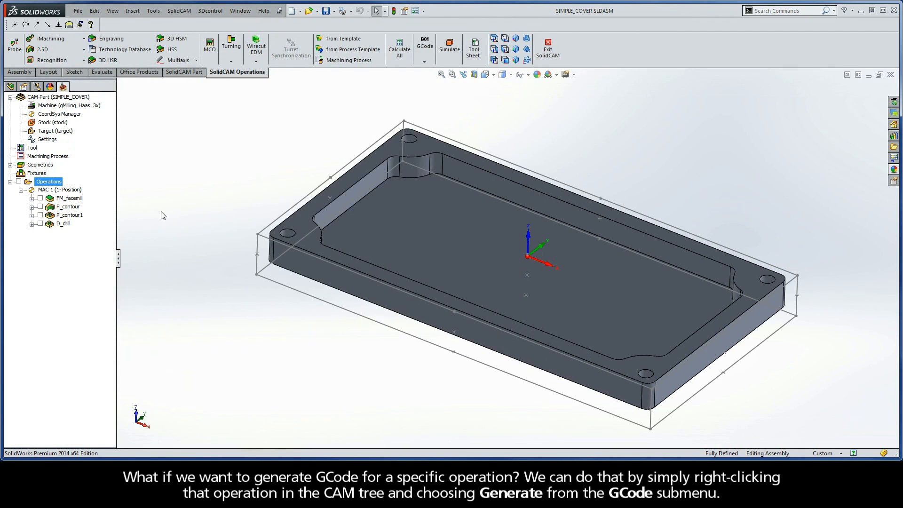
pyautogui.moveTo(61, 220)
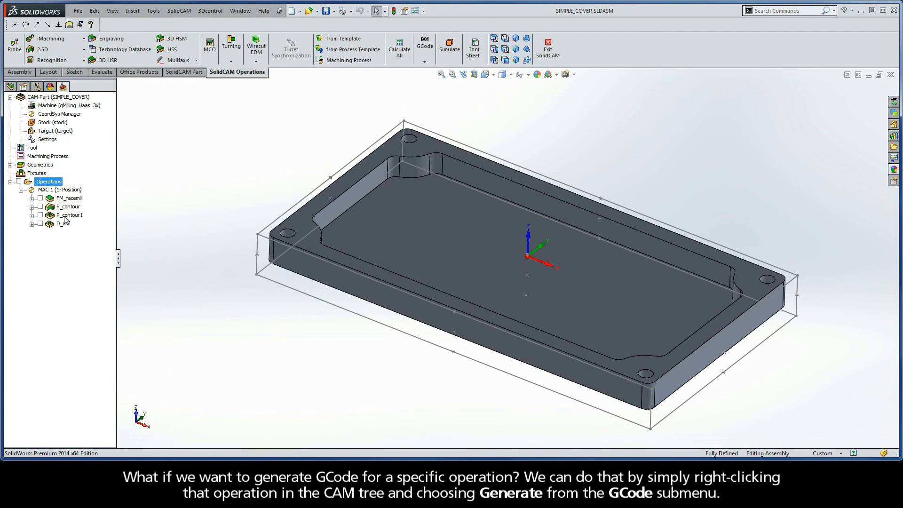
pyautogui.moveTo(66, 208)
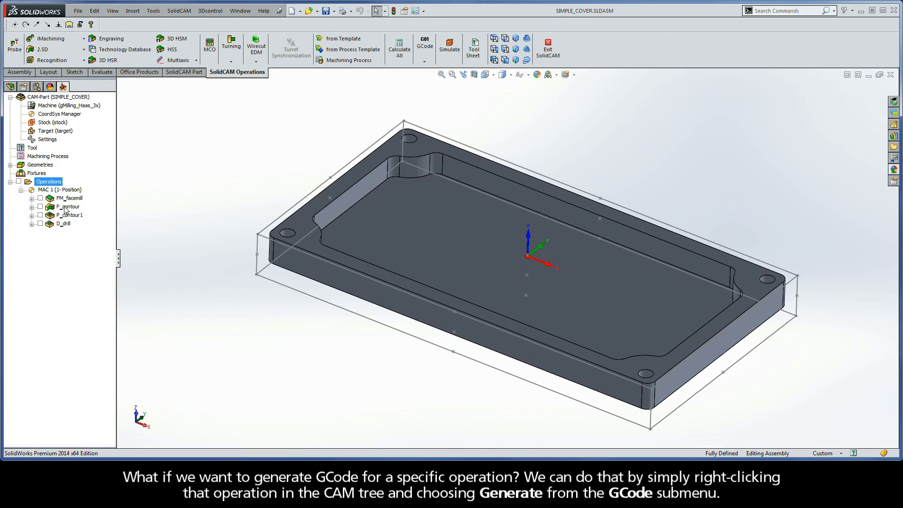
# Generate G-code for only F_contour as a file named Jumpstart, opening Jumpstart.NC in Notepad.
pyautogui.rightClick(67, 206)
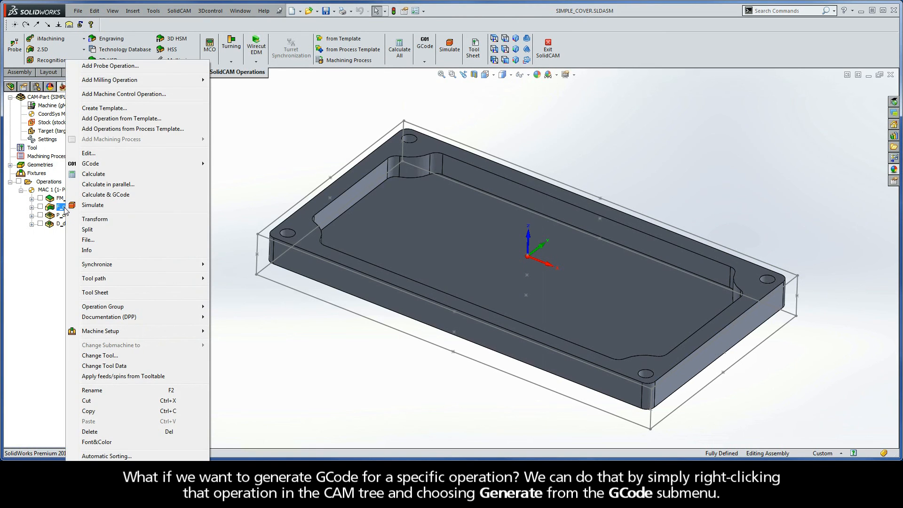
pyautogui.moveTo(130, 163)
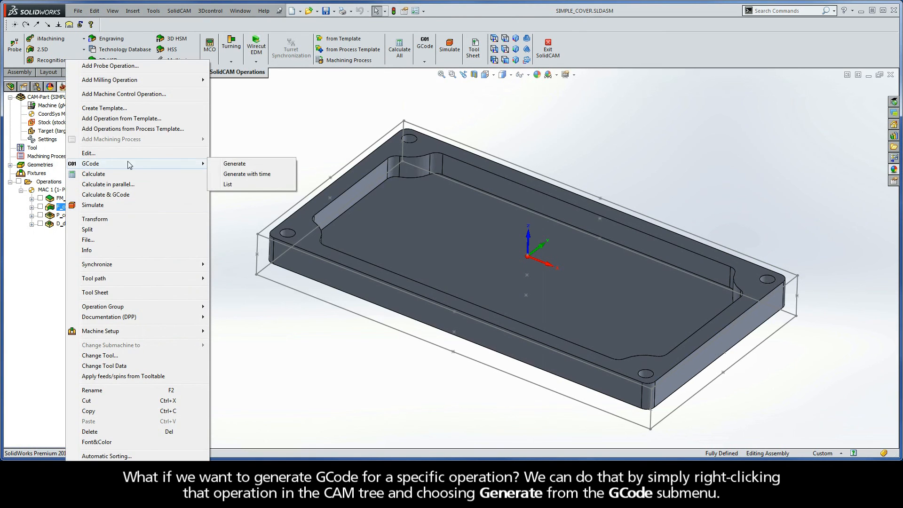
pyautogui.click(235, 164)
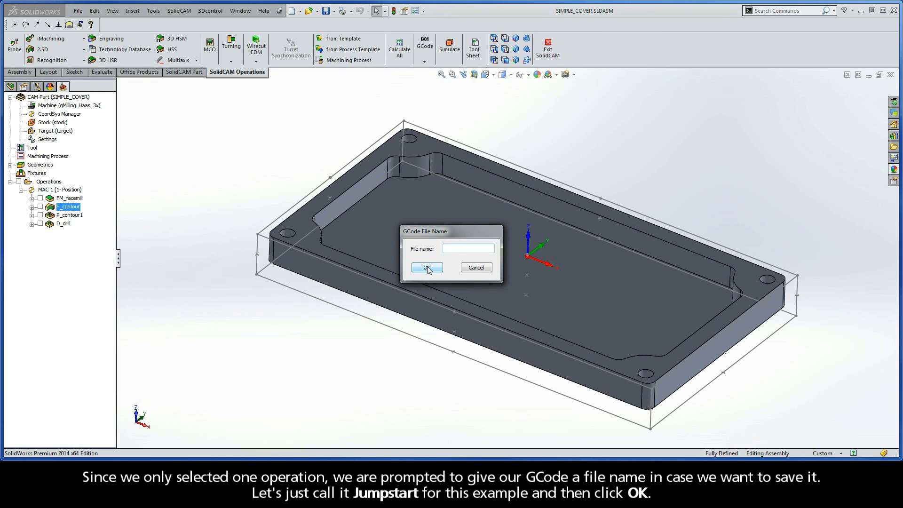
pyautogui.write('Jumpstart')
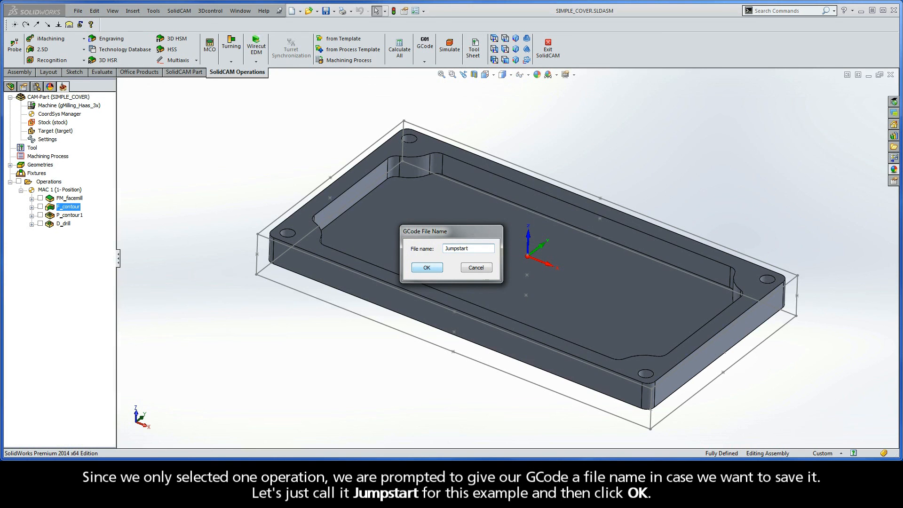
pyautogui.click(428, 267)
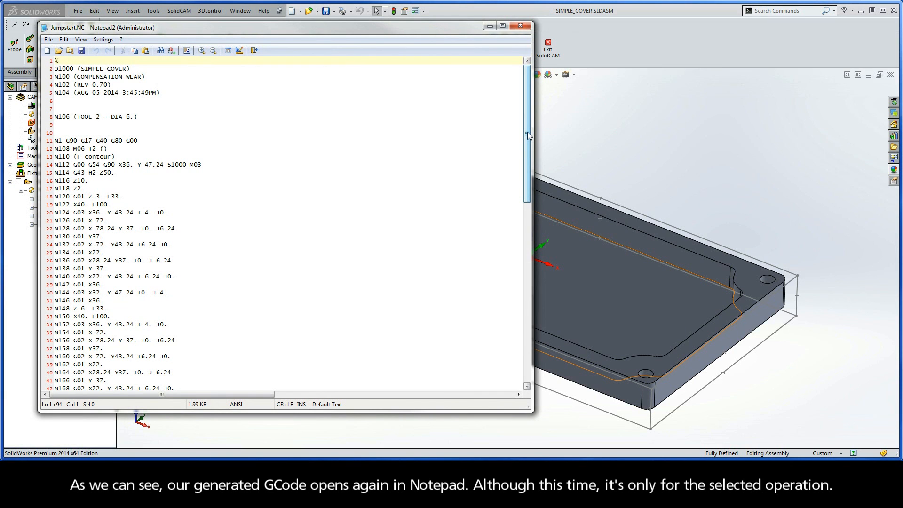
pyautogui.moveTo(518, 73)
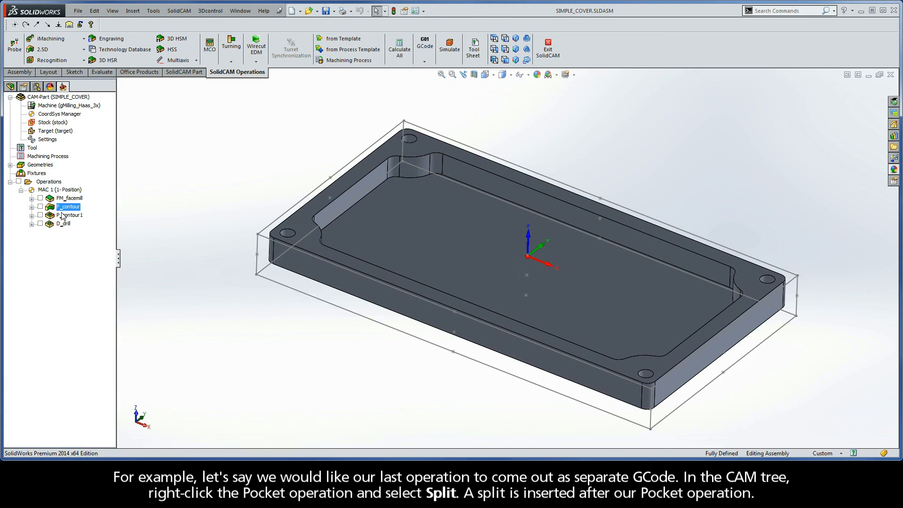
# Insert a Split after the P_contour1 pocket operation with its default name.
pyautogui.click(64, 224)
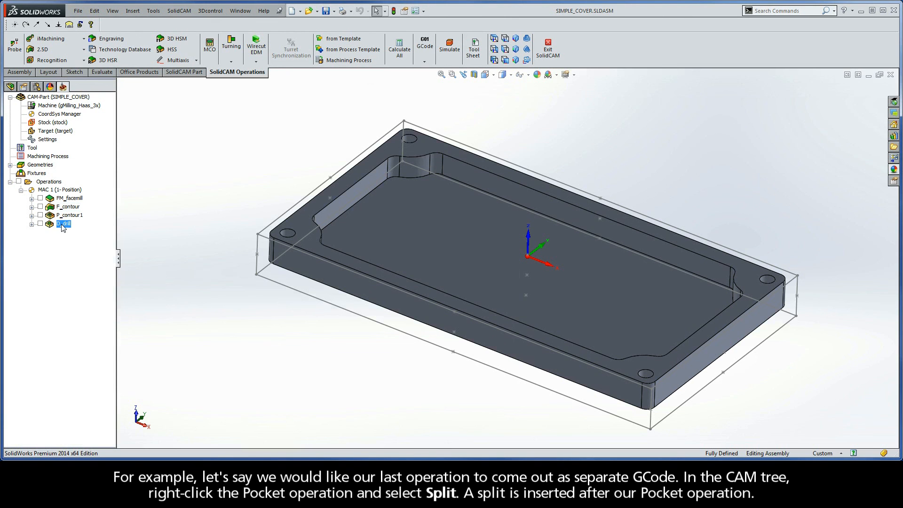
pyautogui.rightClick(69, 214)
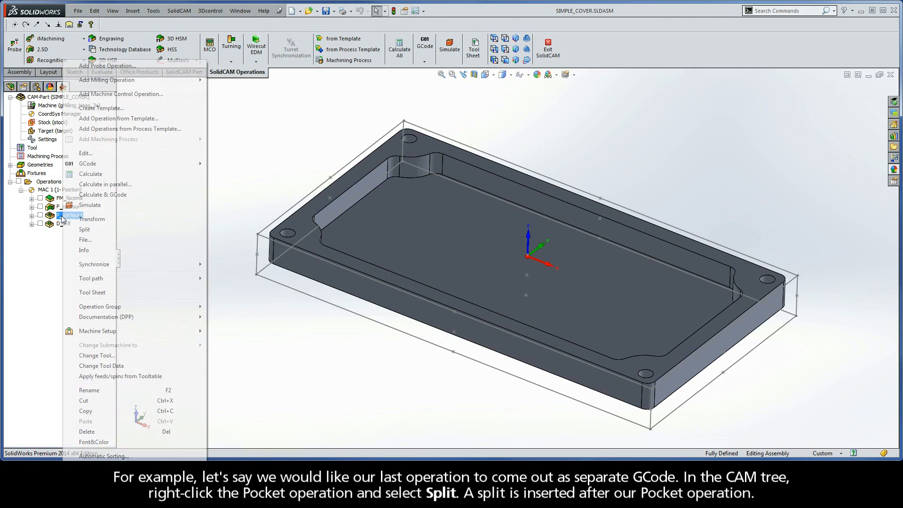
pyautogui.moveTo(85, 229)
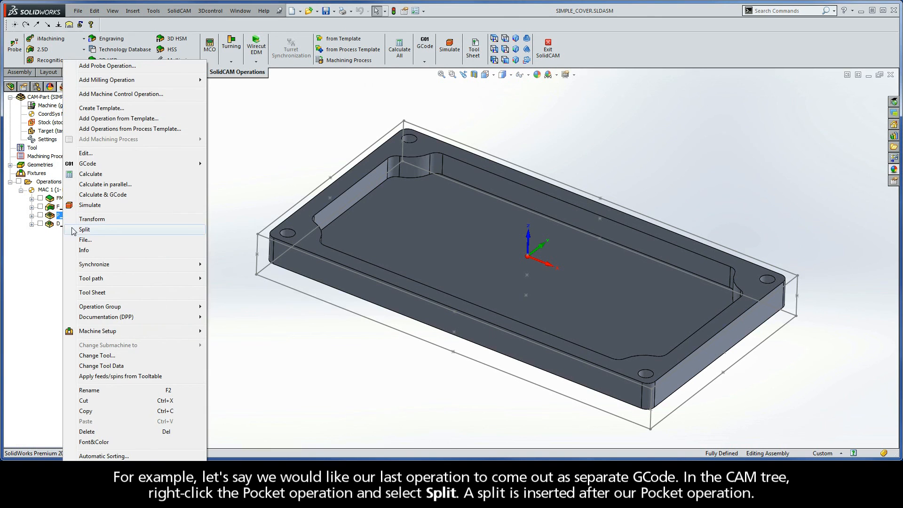
pyautogui.click(84, 229)
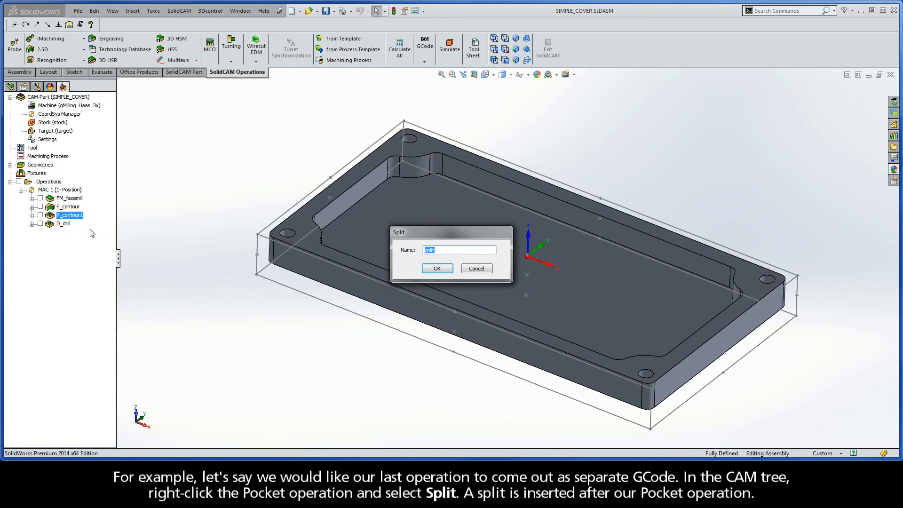
pyautogui.click(437, 268)
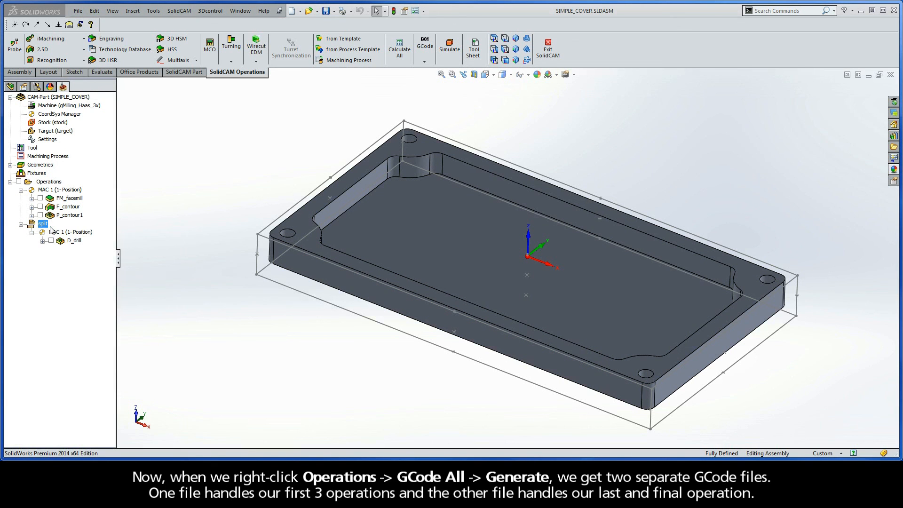
# Generate G-code for all operations, producing two NC files including SIMPLE_COVER-1.NC.
pyautogui.rightClick(49, 181)
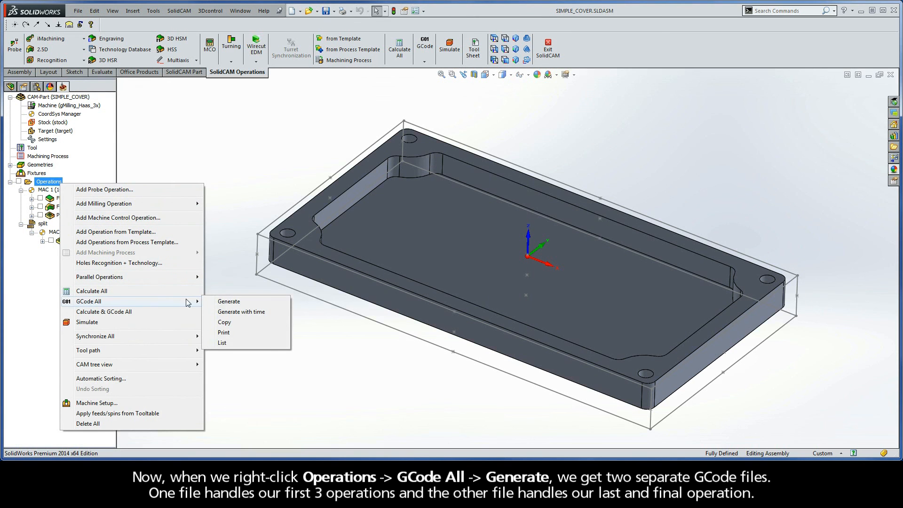
pyautogui.click(229, 302)
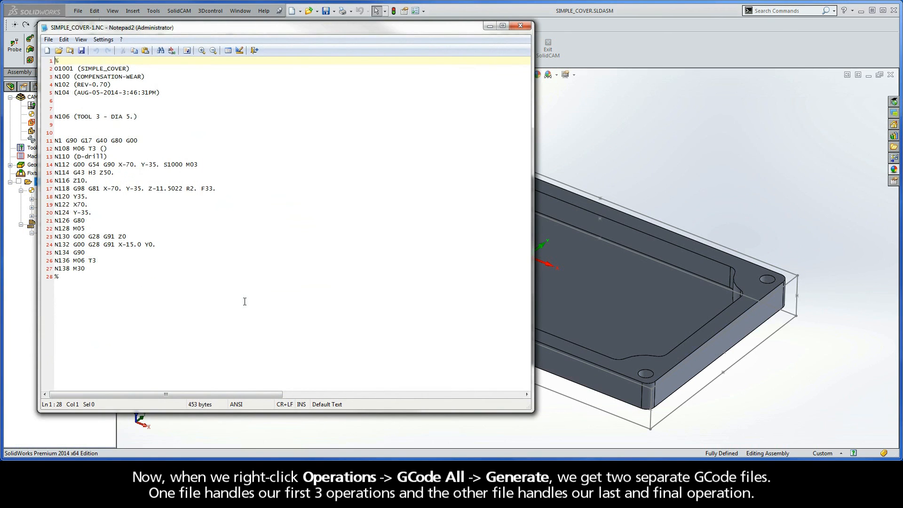